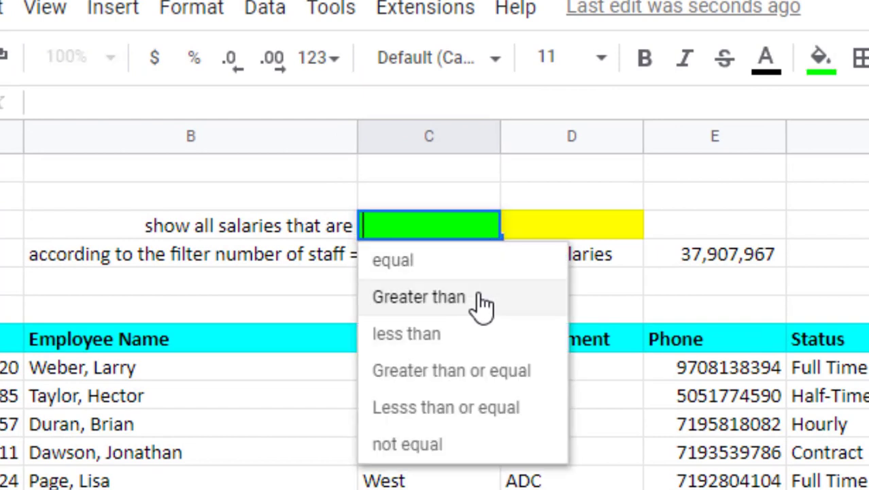
# Try Greater than, less than, then equal as the C3 condition with 88000 in D3
pyautogui.click(416, 297)
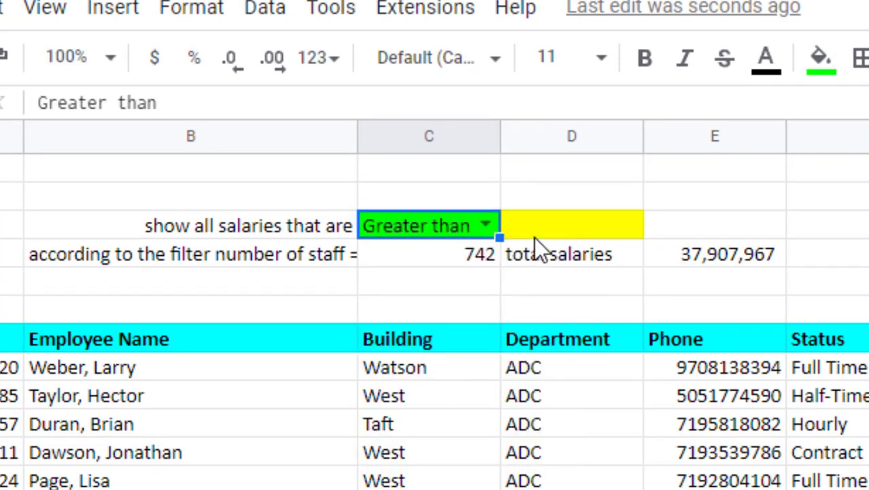
pyautogui.write('88000')
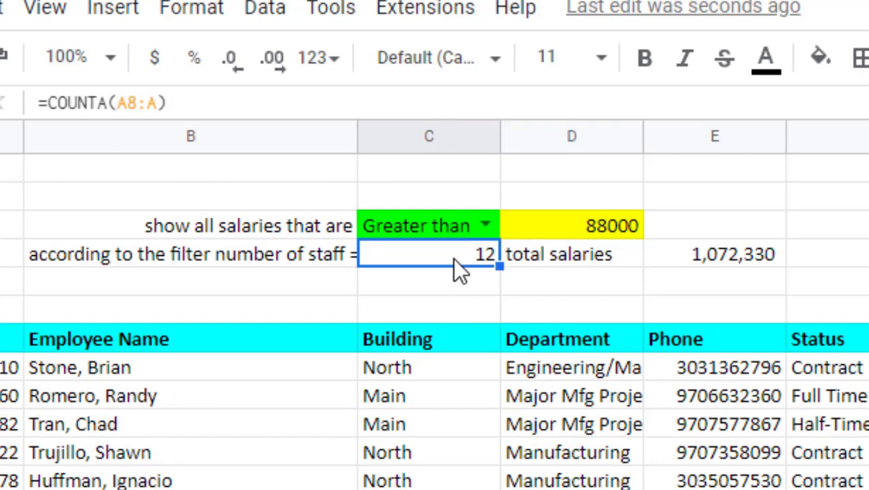
pyautogui.moveTo(608, 224)
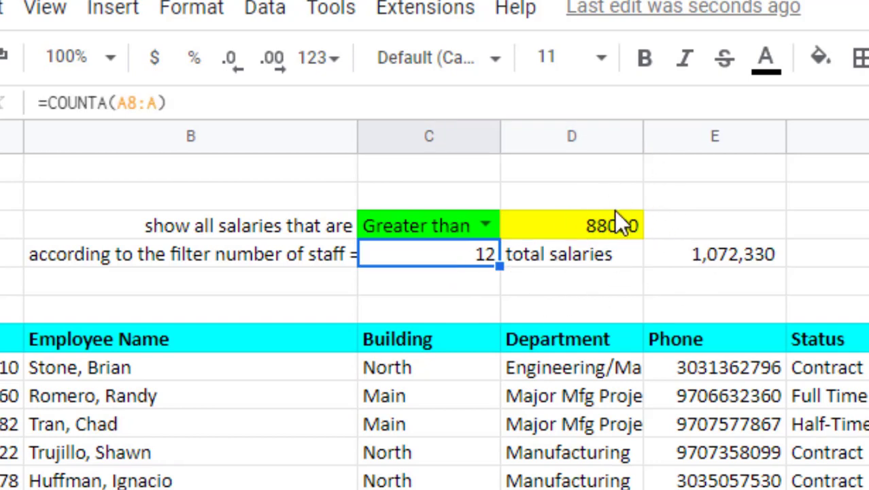
pyautogui.moveTo(496, 234)
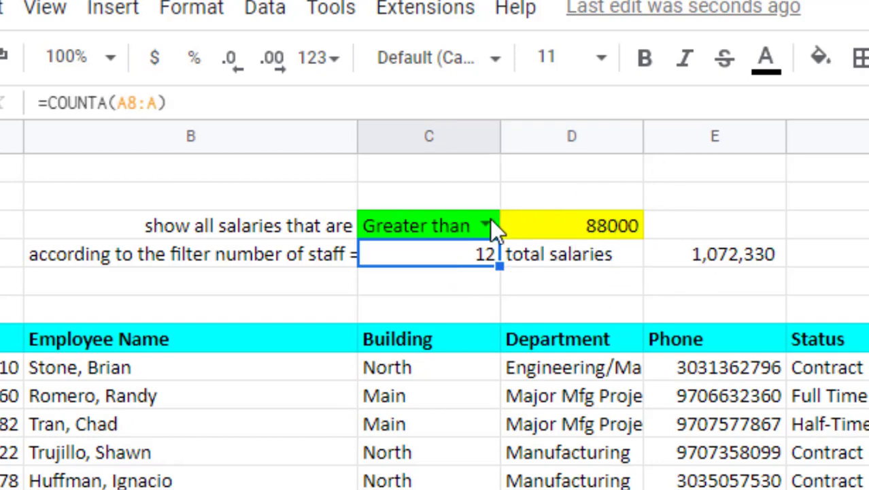
pyautogui.click(485, 225)
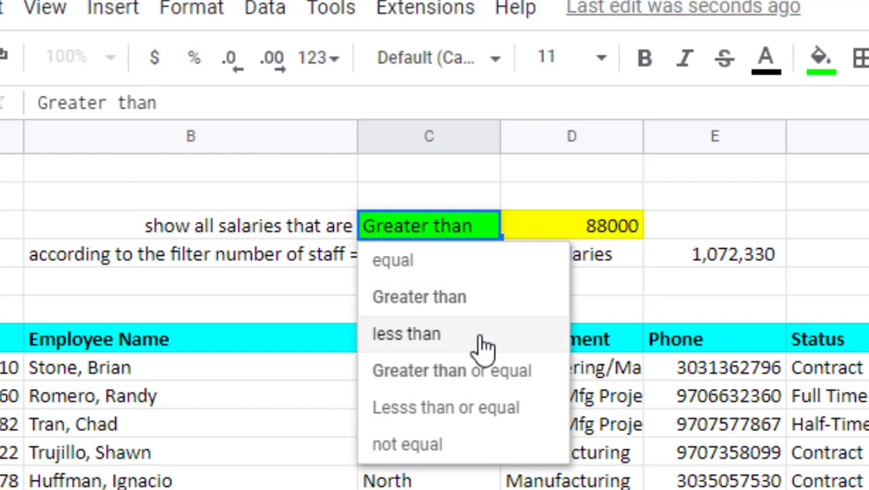
pyautogui.click(407, 333)
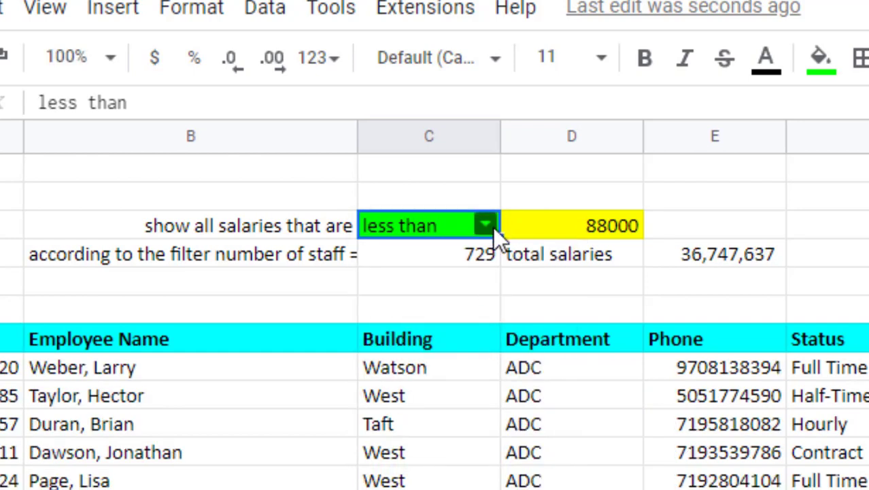
pyautogui.click(482, 225)
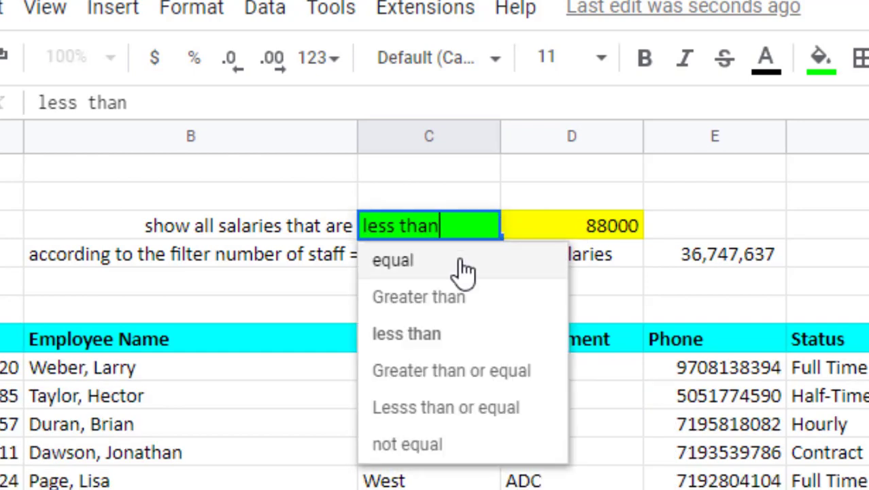
pyautogui.click(392, 260)
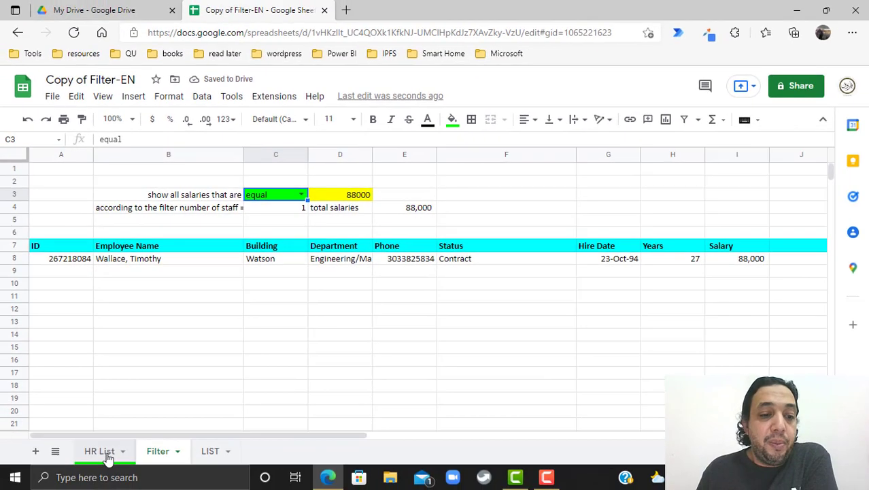
# Add a sheet and rename its tab NewFilter
pyautogui.click(98, 451)
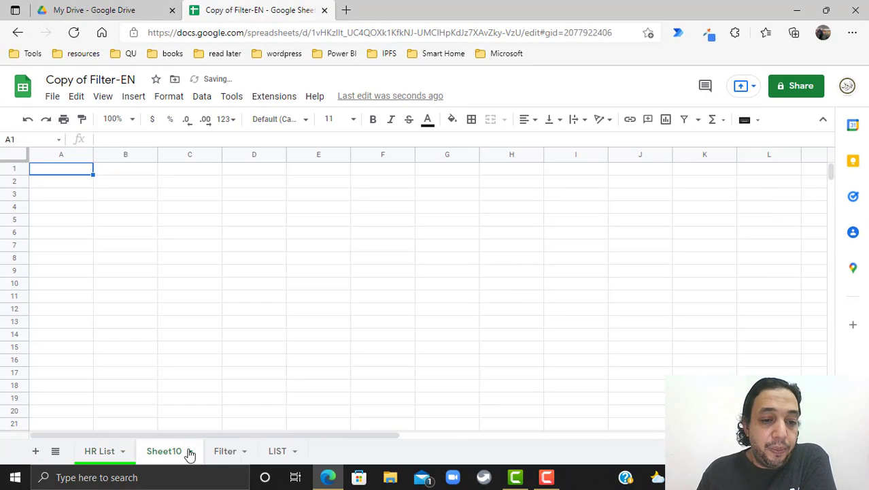
pyautogui.write('N')
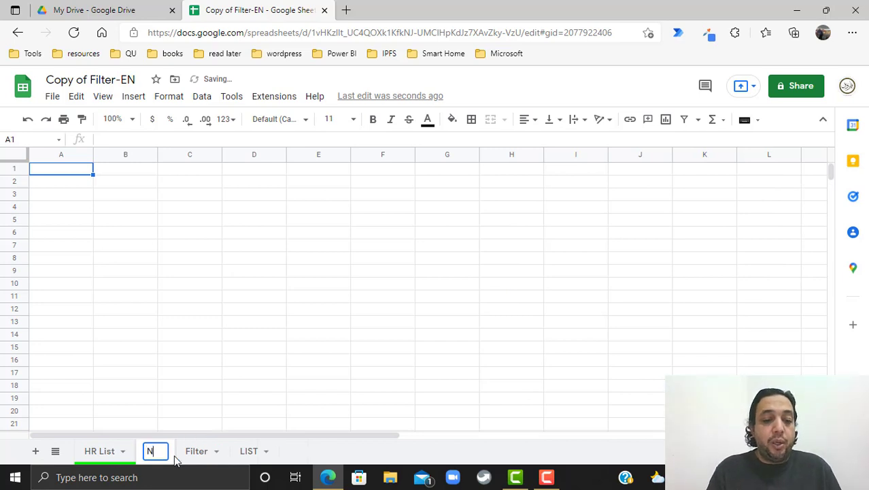
pyautogui.write('ewFilt')
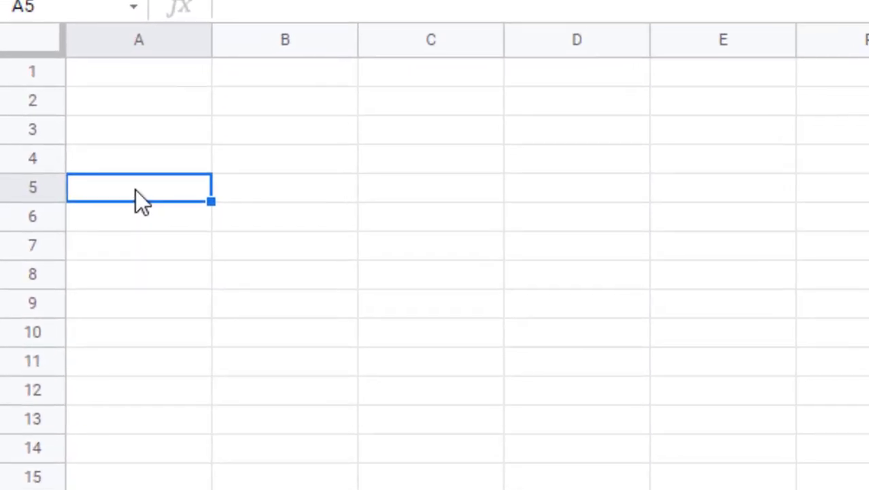
# Enter =QUERY('HR List'!A1:J,"select * where I >88000") in cell A5
pyautogui.write('=qu')
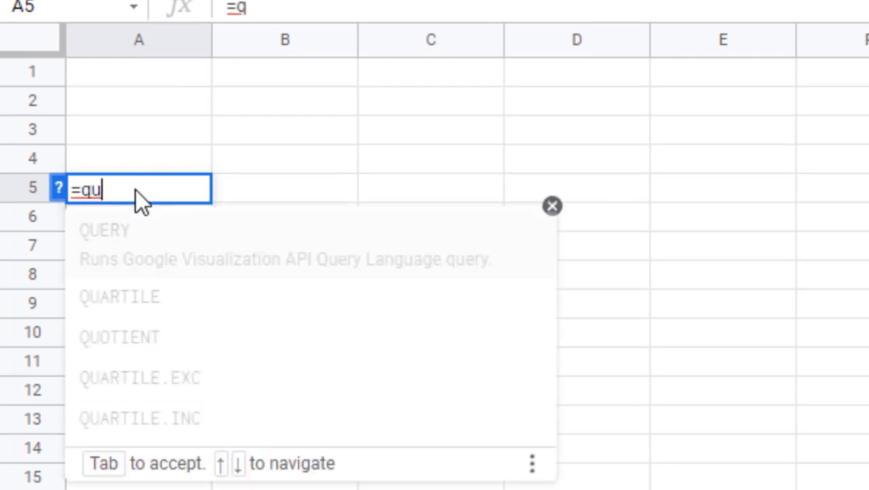
pyautogui.press('Tab')
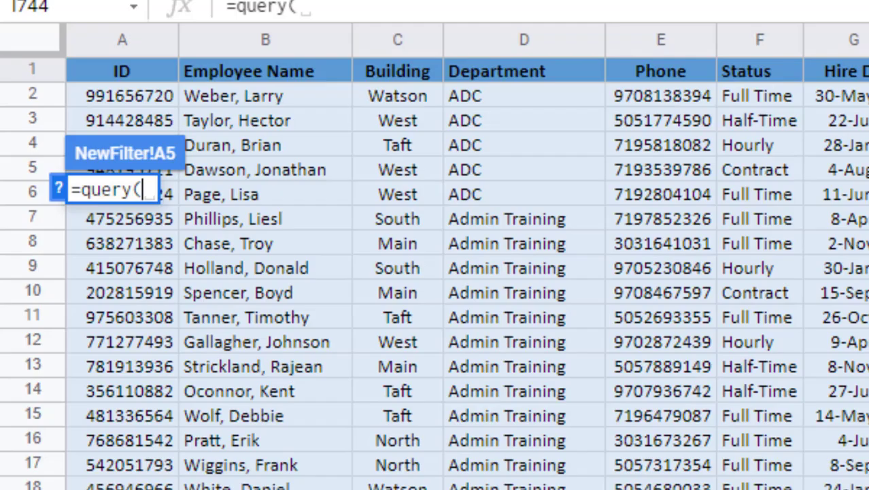
pyautogui.write("'HR_List'!A1:E1")
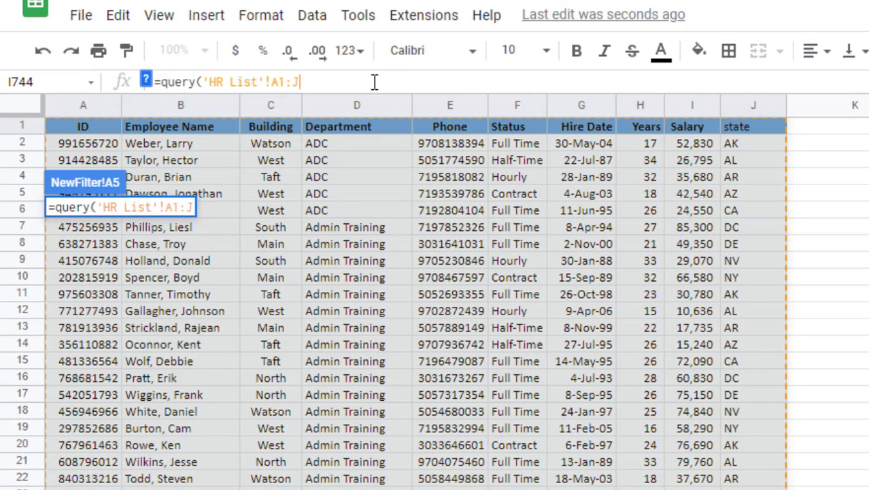
pyautogui.write(',')
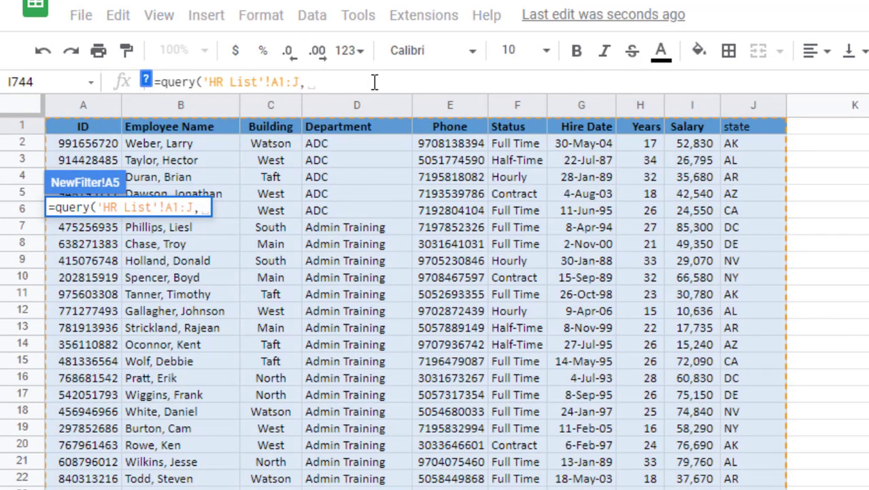
pyautogui.write('"select')
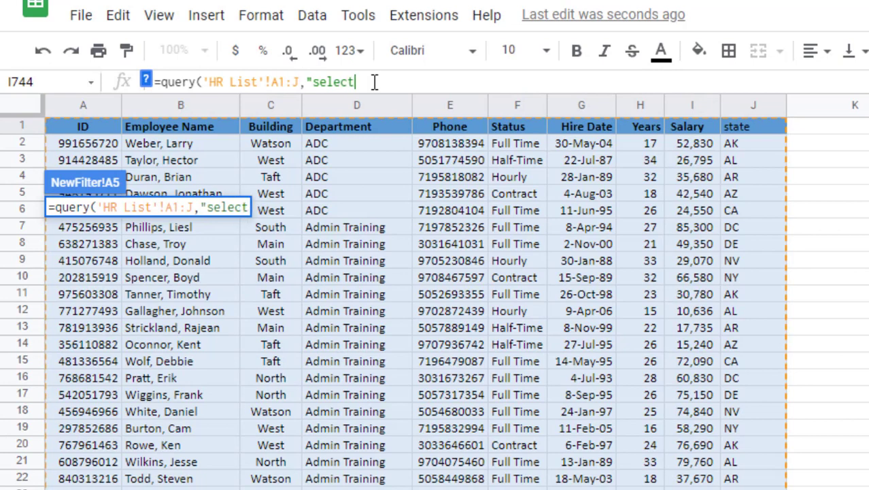
pyautogui.write('* whe')
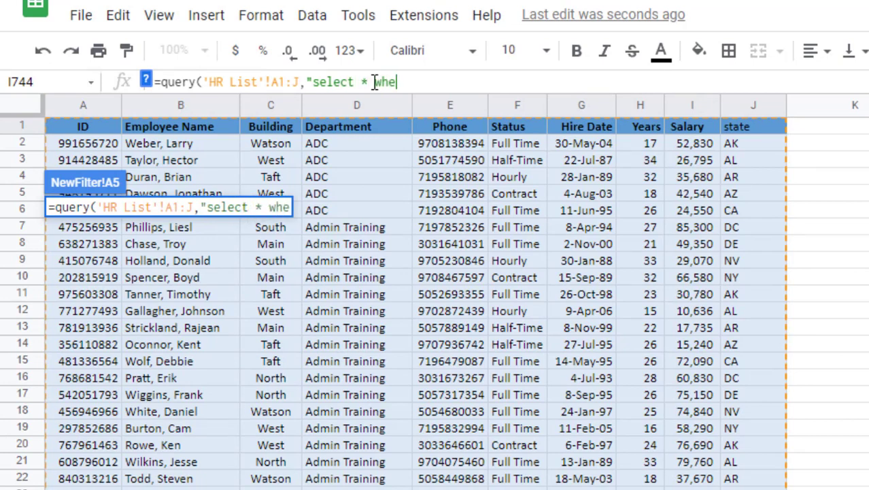
pyautogui.write('re I')
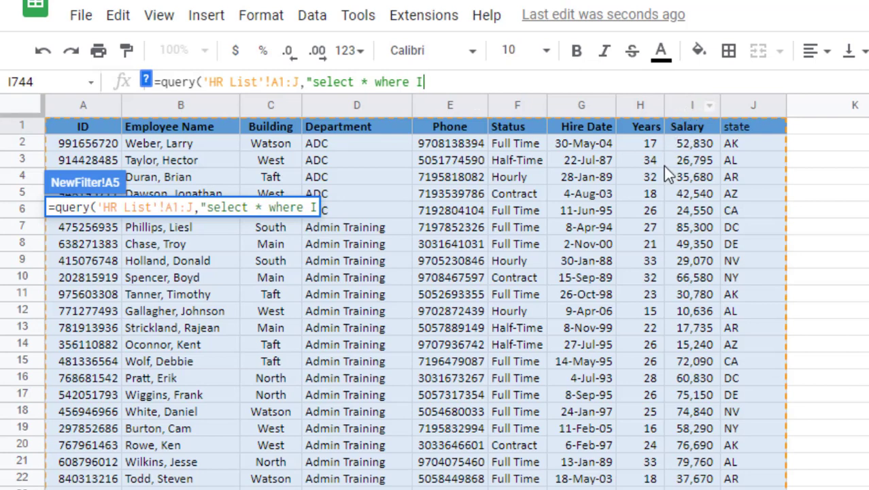
pyautogui.write('>8')
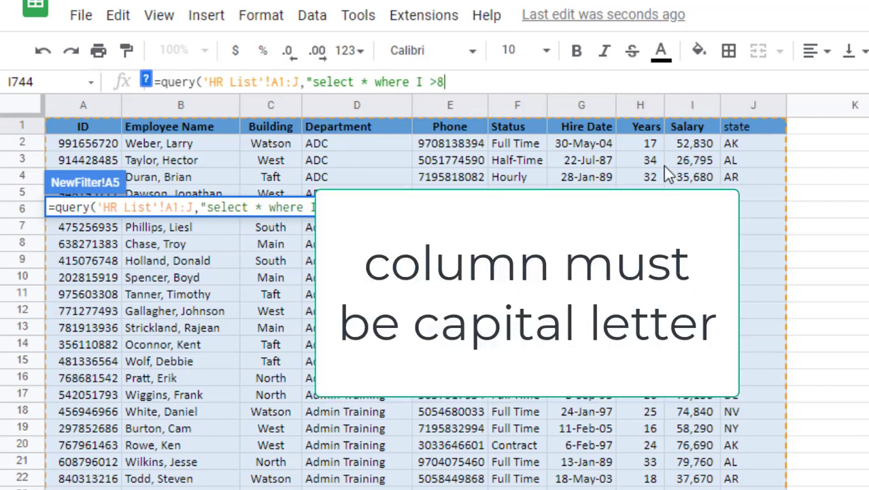
pyautogui.write('8000")')
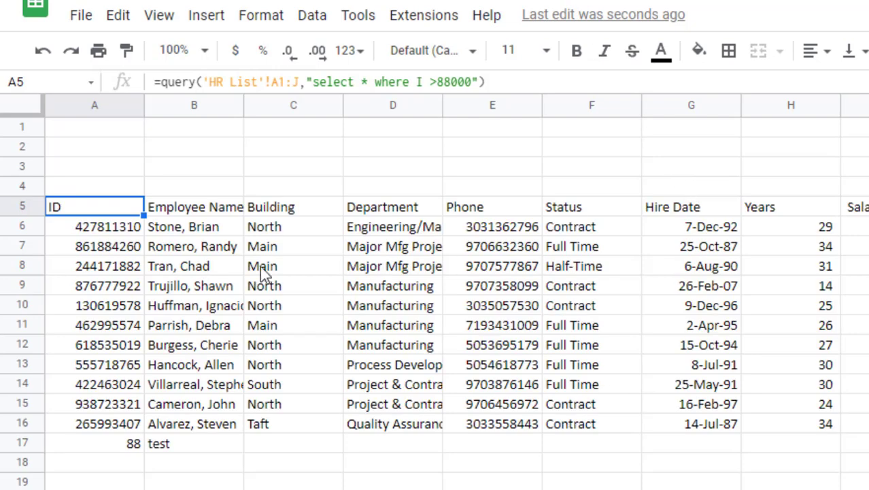
pyautogui.moveTo(114, 218)
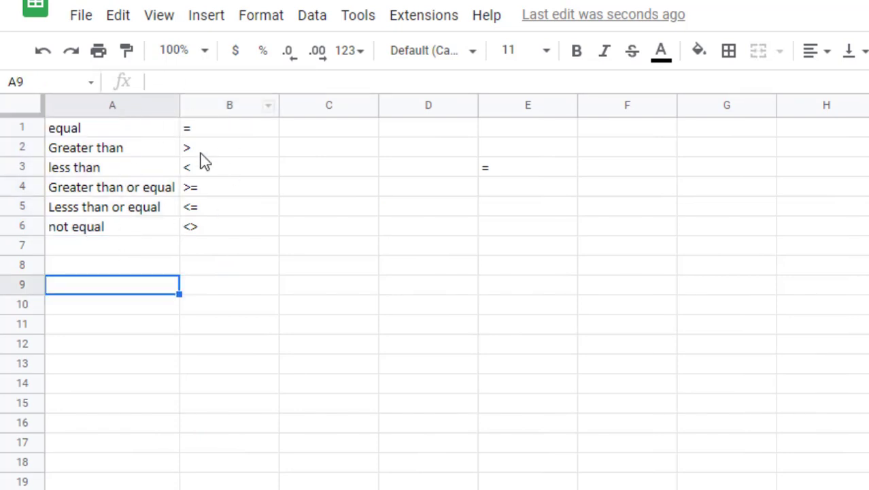
# Check cell E3, then enter '= as a plain-text equals sign in E6
pyautogui.click(527, 168)
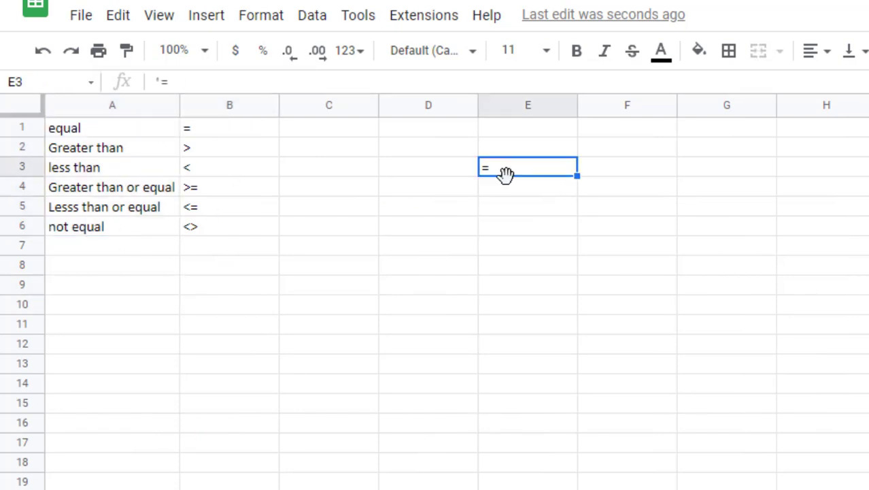
pyautogui.press('Enter')
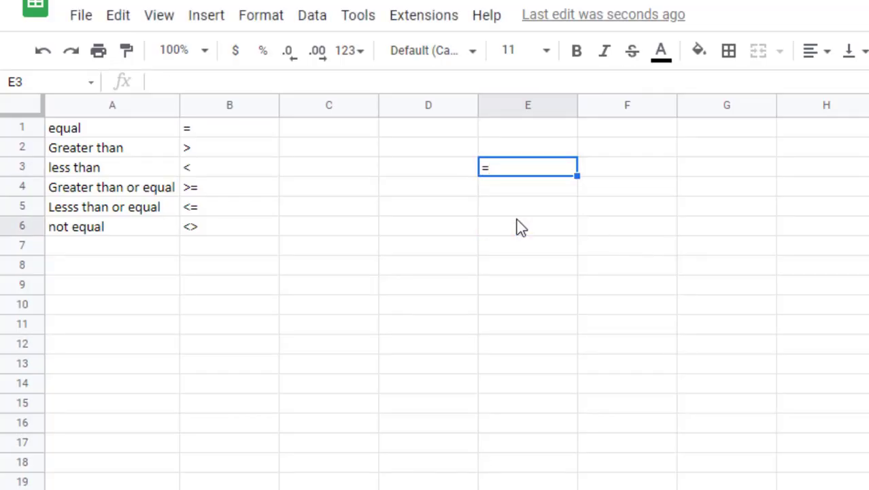
pyautogui.click(527, 225)
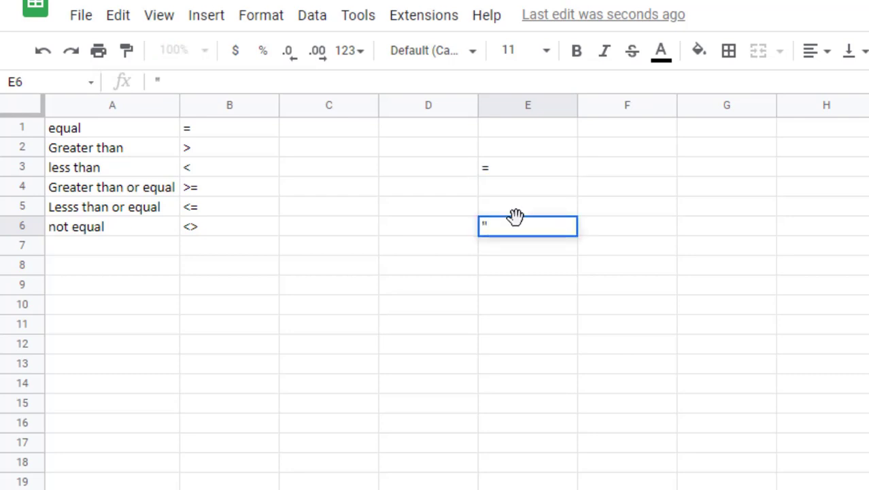
pyautogui.write('=')
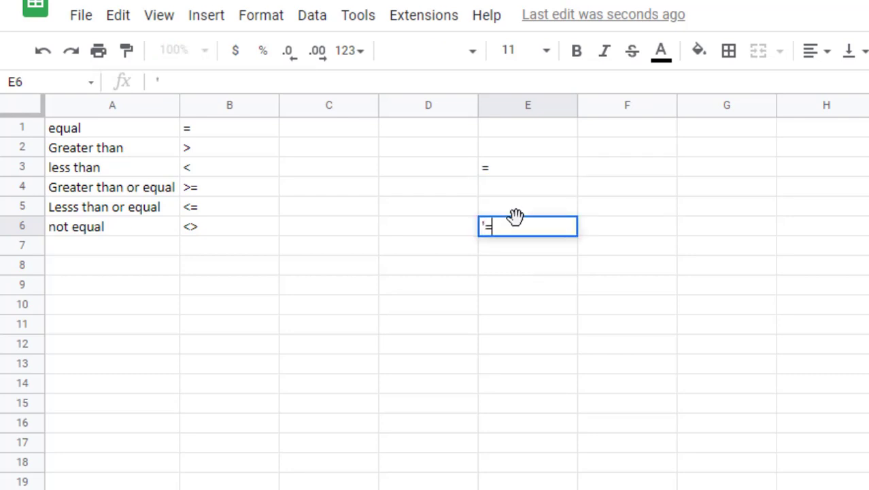
pyautogui.press('Enter')
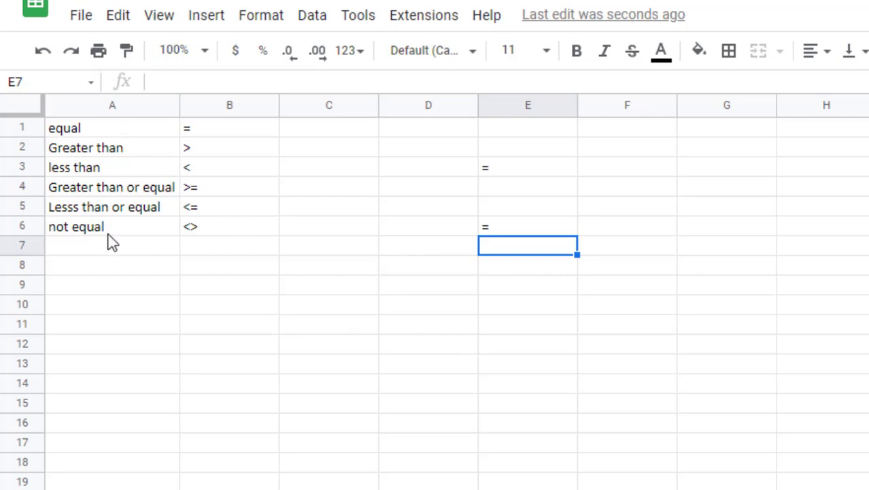
pyautogui.moveTo(122, 143)
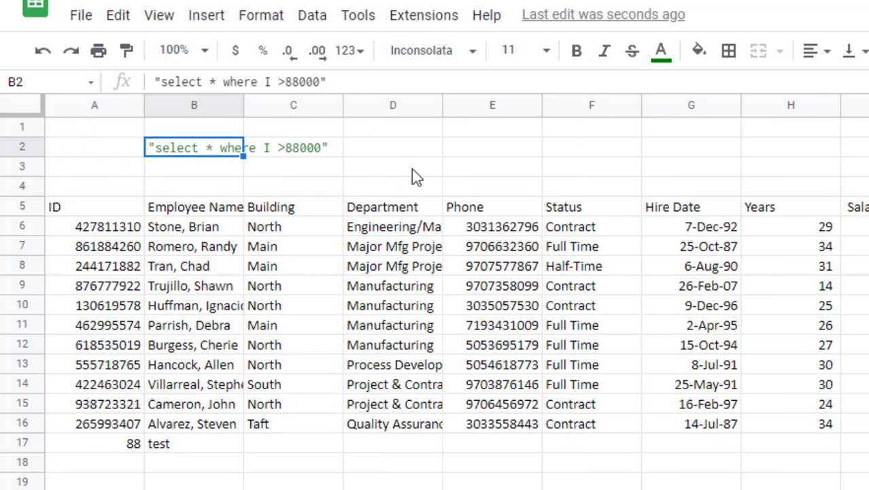
# Add a data validation dropdown to E2 sourced from the range LIST!A1:A6
pyautogui.click(493, 147)
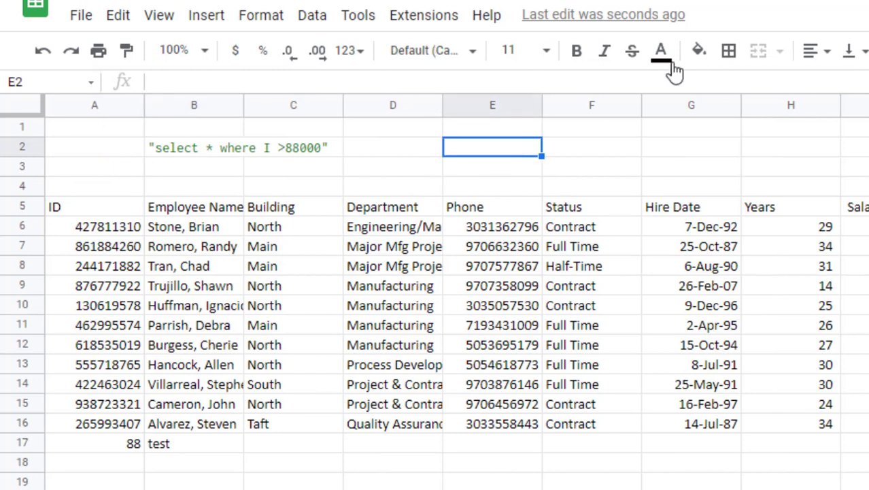
pyautogui.click(698, 50)
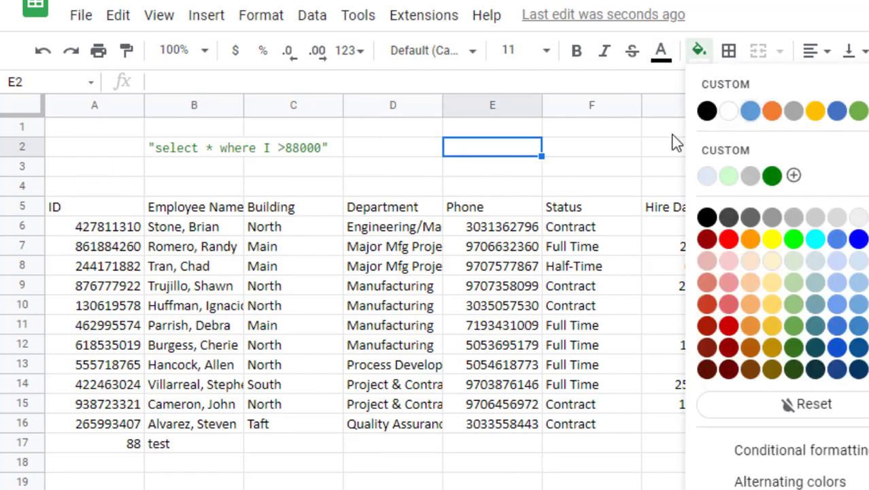
pyautogui.click(312, 15)
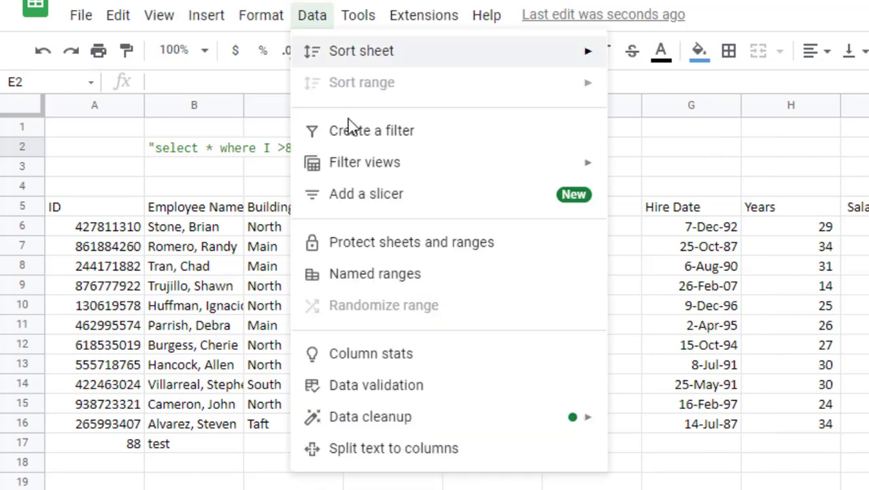
pyautogui.moveTo(388, 395)
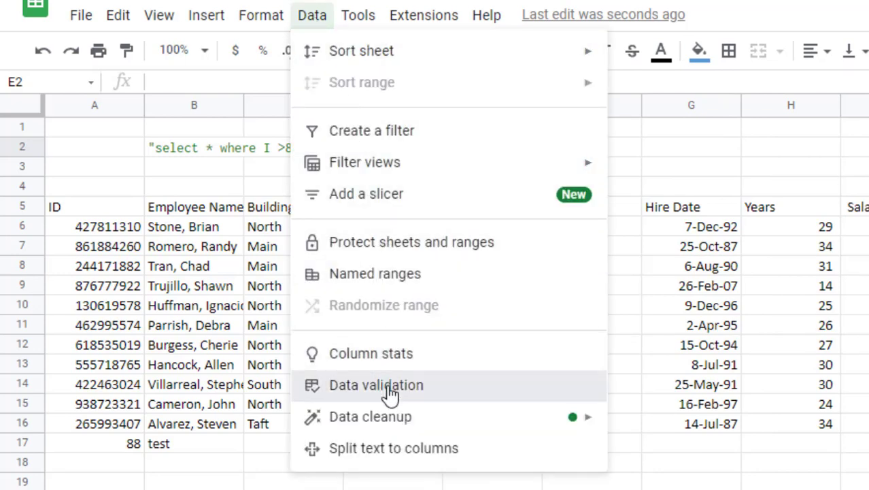
pyautogui.click(376, 385)
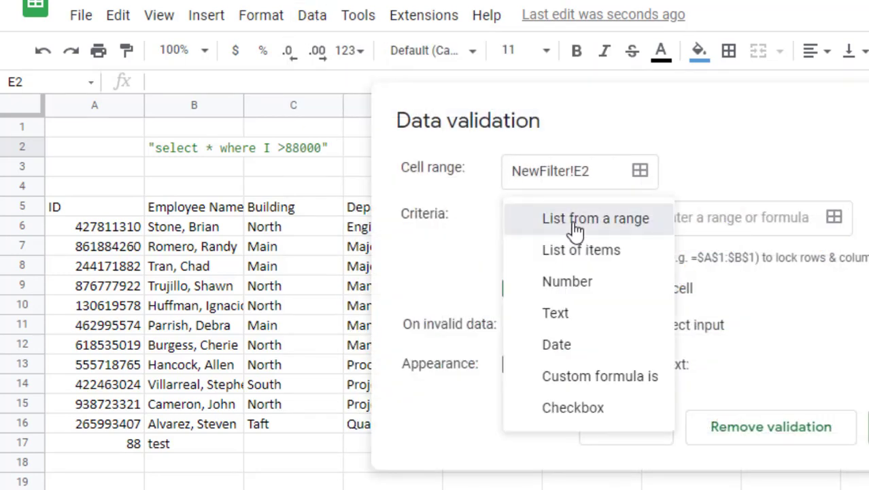
pyautogui.click(596, 218)
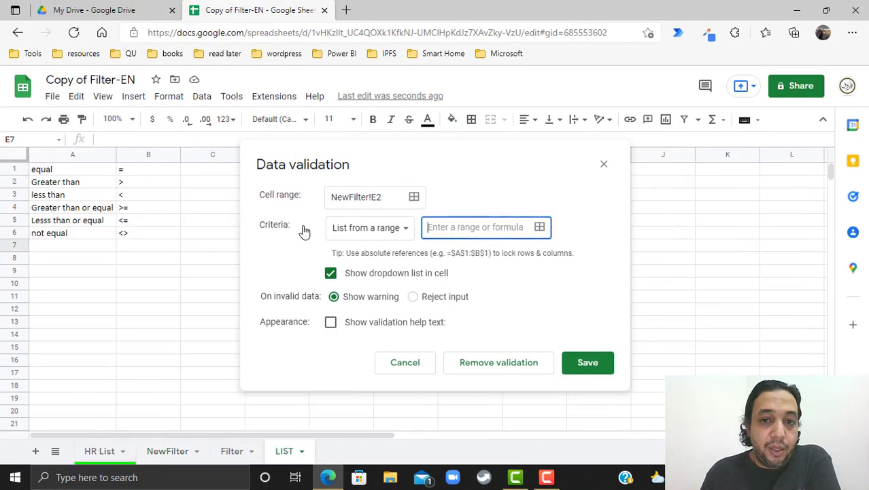
pyautogui.click(539, 227)
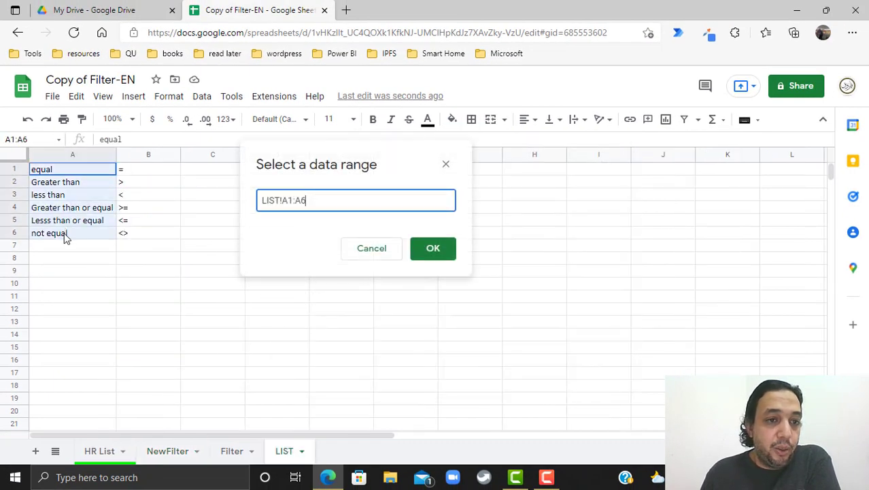
pyautogui.click(432, 248)
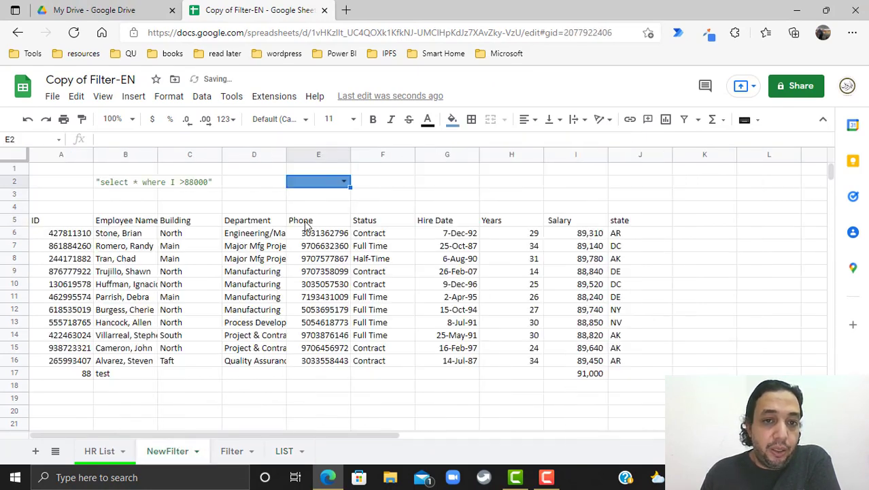
# Type Greater than in E2 and enter =VLOOKUP(E2,LIST!A1:B6,2,0) in E1
pyautogui.write('Greater than')
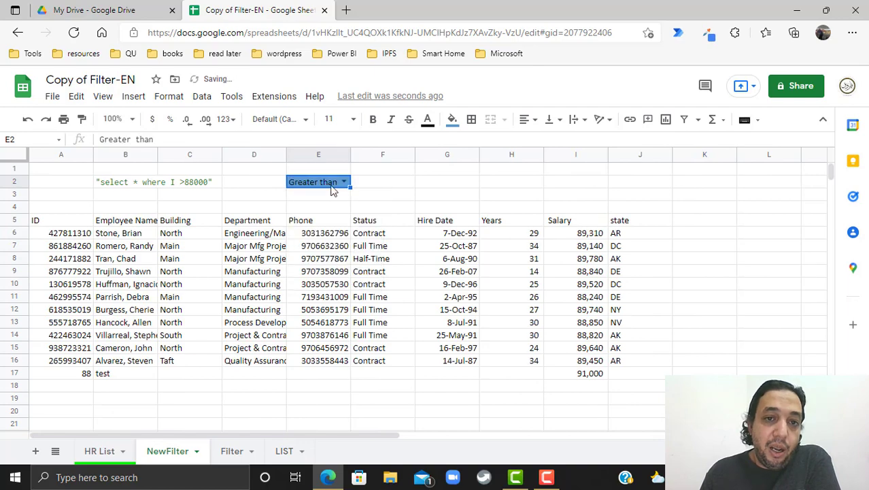
pyautogui.moveTo(385, 174)
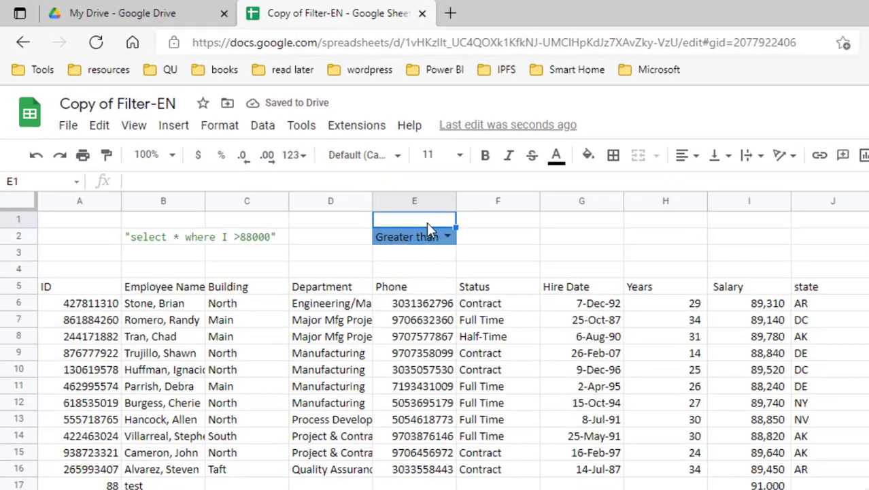
pyautogui.write('=VLOOKUP(E2')
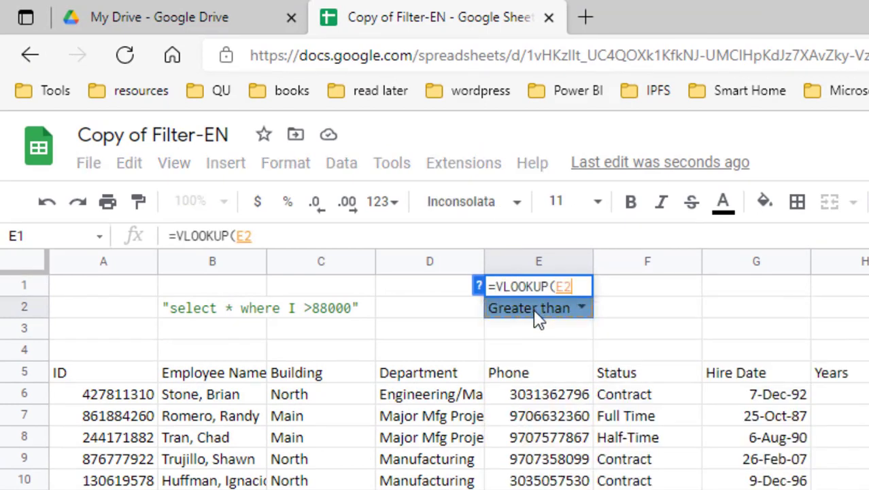
pyautogui.write(',LIST!A1:B6,')
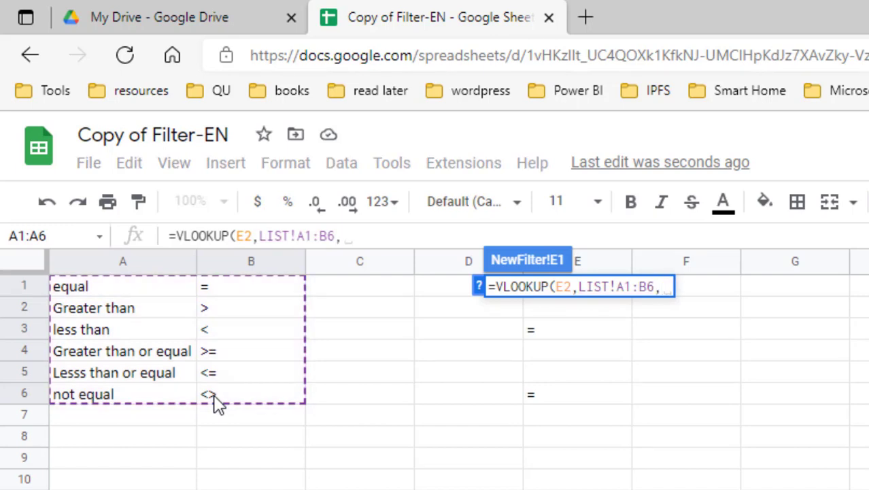
pyautogui.write('2')
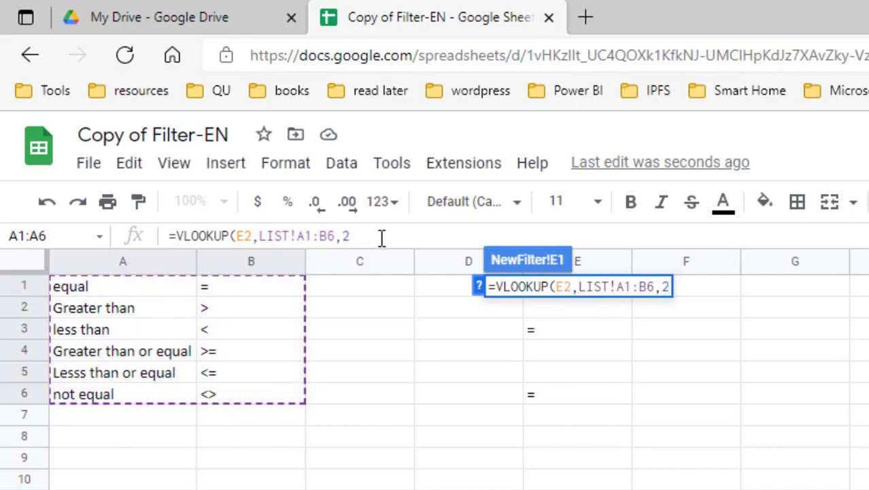
pyautogui.write(',0')
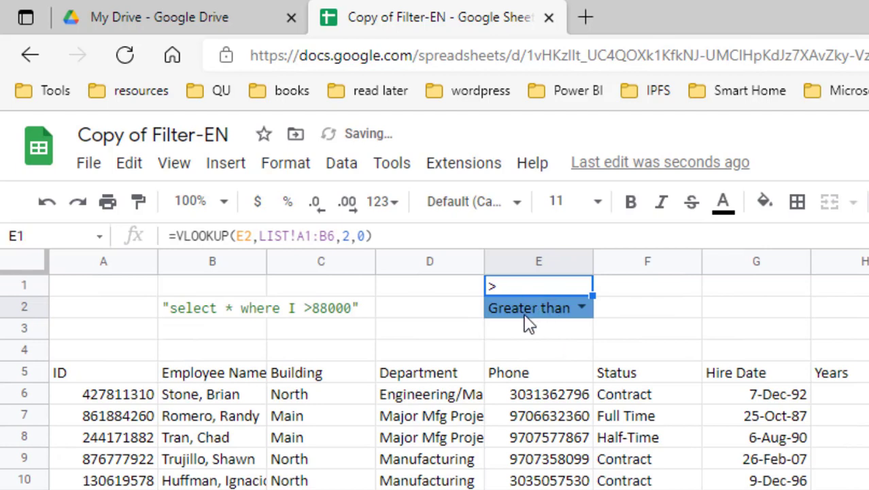
# Switch E2 to Greater than or equal and enter 88000 in F2
pyautogui.click(582, 307)
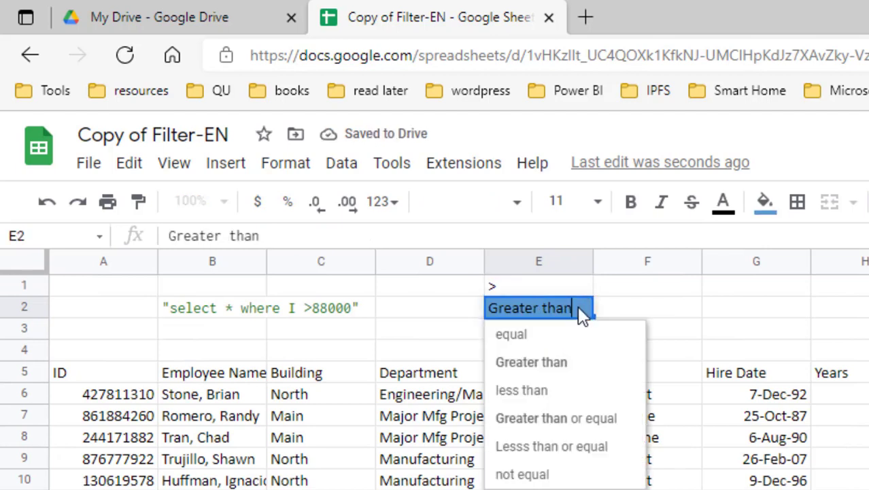
pyautogui.click(555, 418)
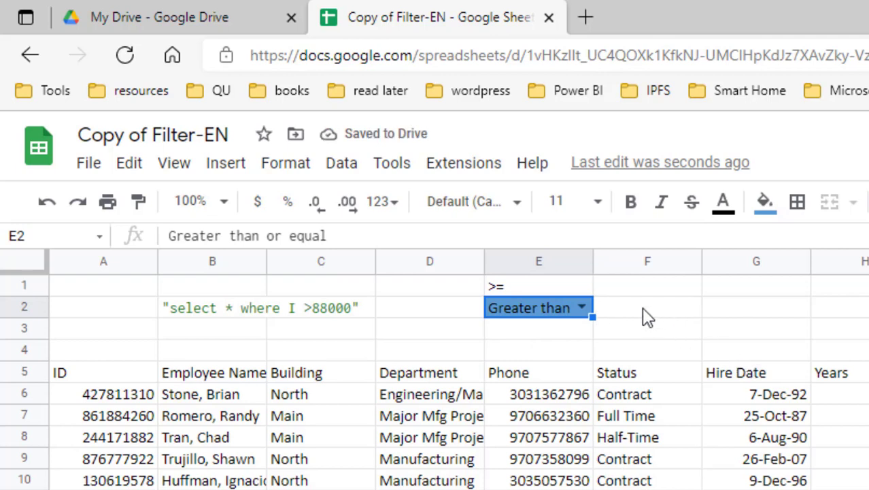
pyautogui.write('88000')
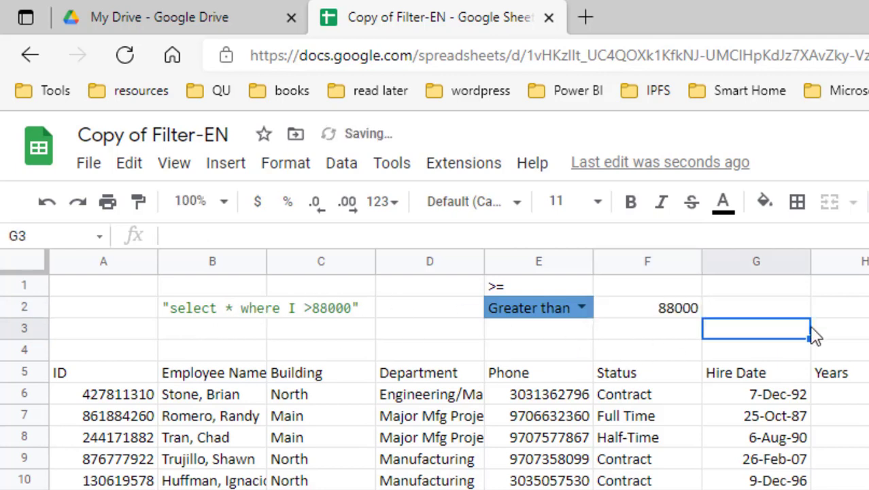
pyautogui.moveTo(850, 316)
pyautogui.write('=con')
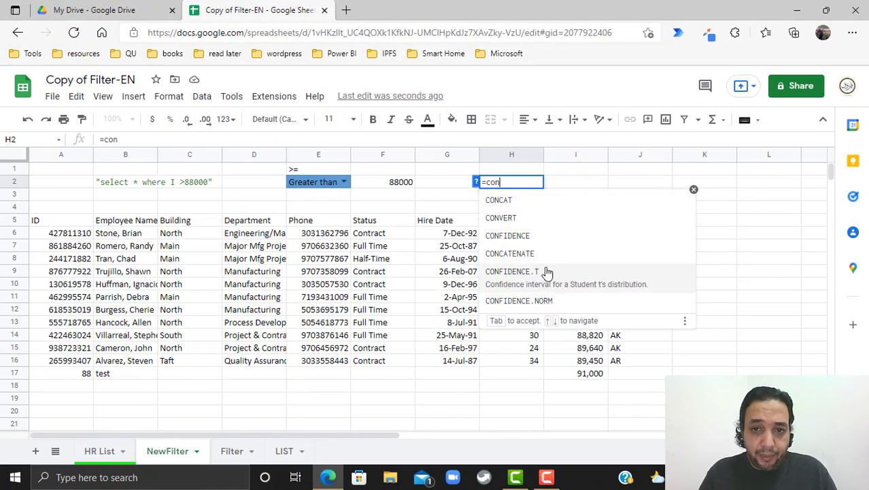
# Enter =CONCATENATE("select * where I",E1,F2) in cell H2
pyautogui.click(509, 253)
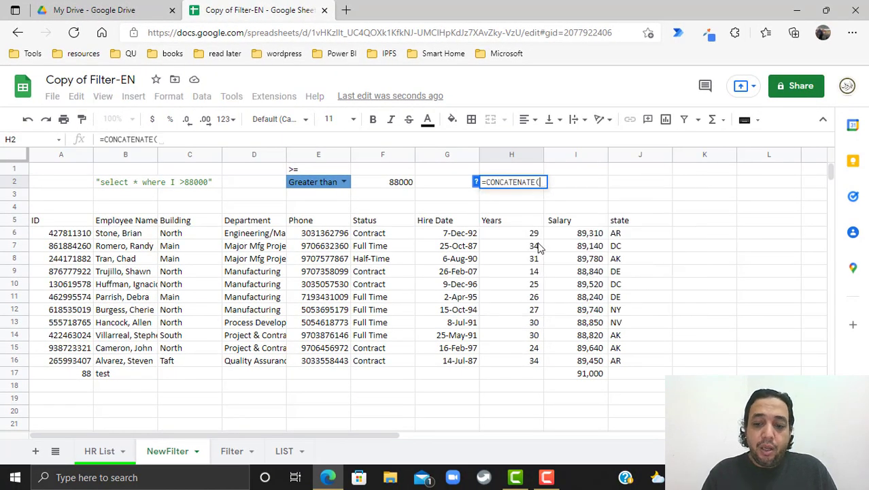
pyautogui.write('"sel')
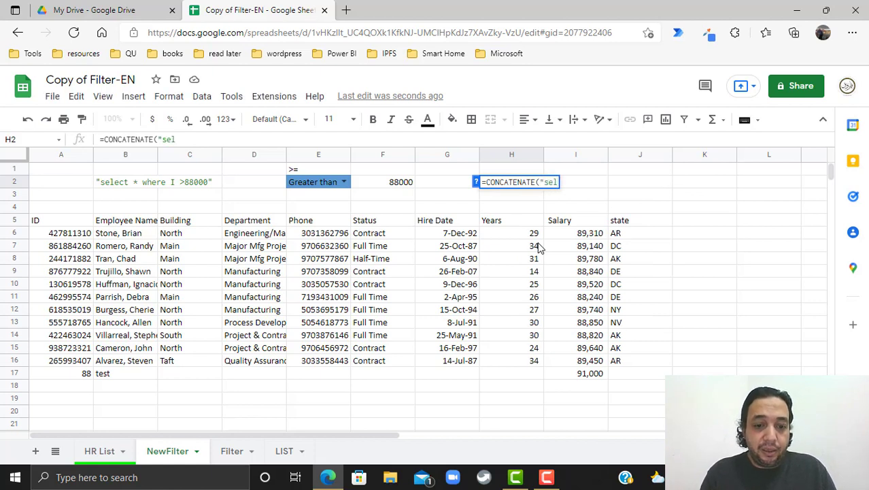
pyautogui.write('ect')
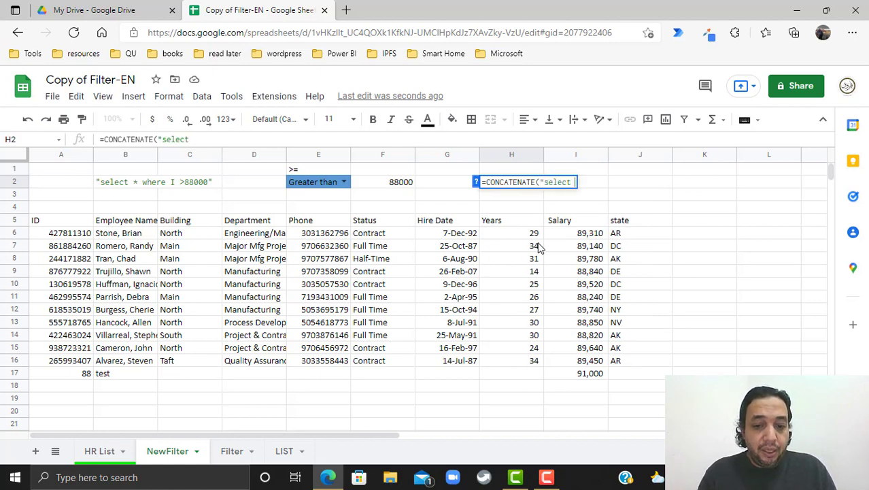
pyautogui.write('* from')
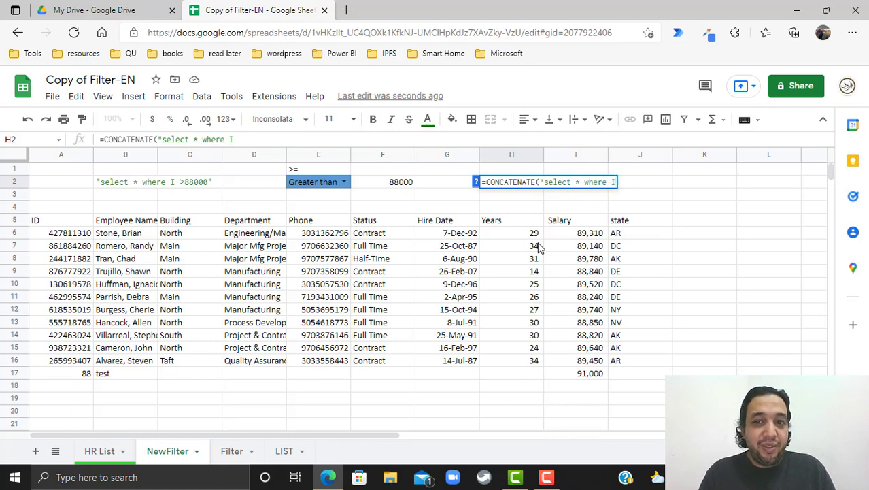
pyautogui.write('"')
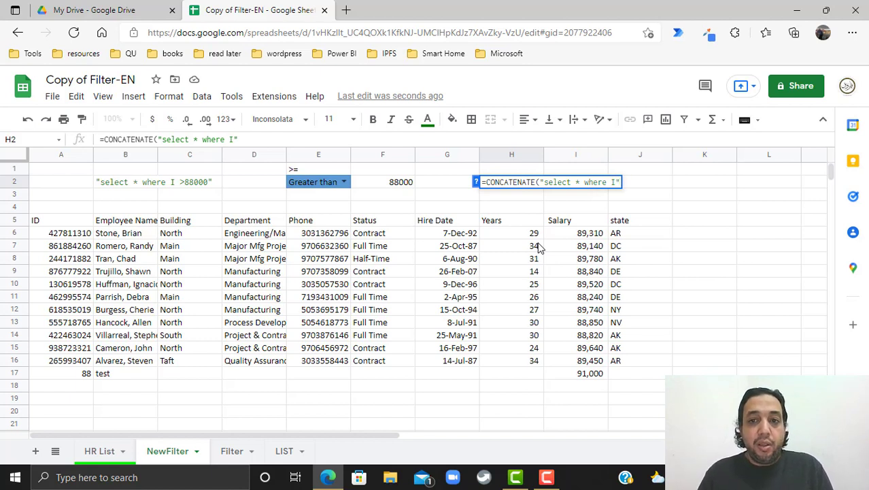
pyautogui.write(',E1,')
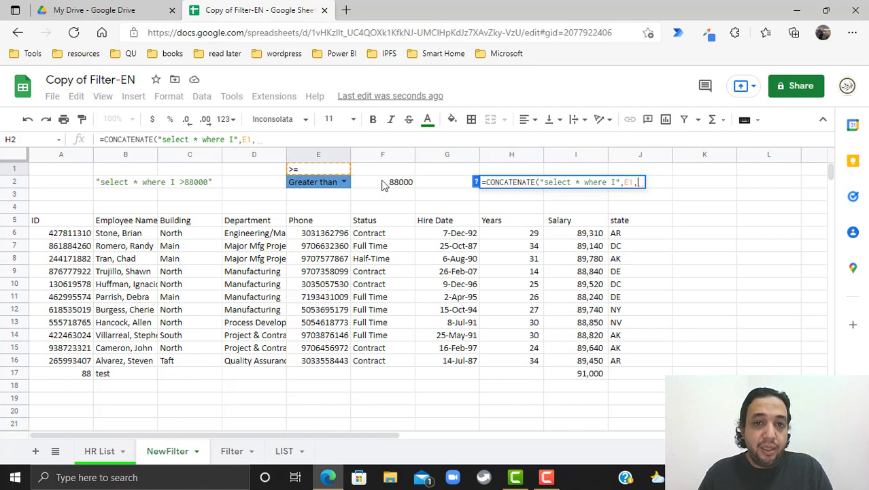
pyautogui.click(382, 182)
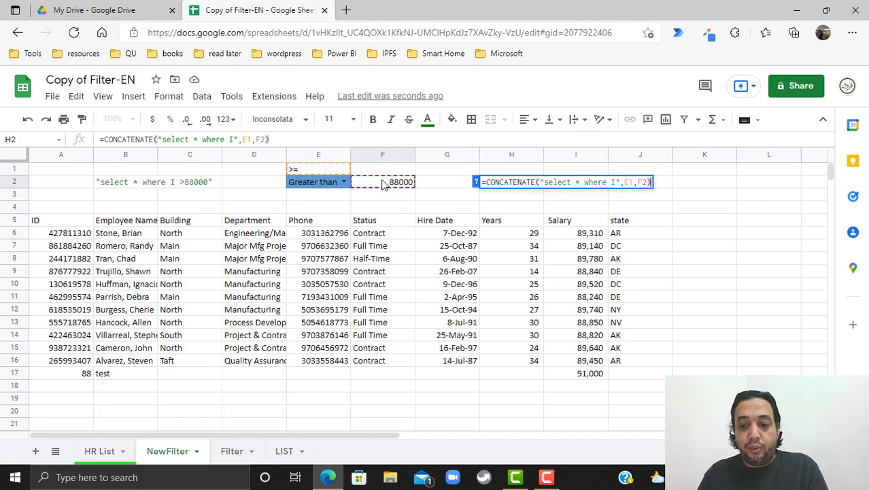
pyautogui.press('Enter')
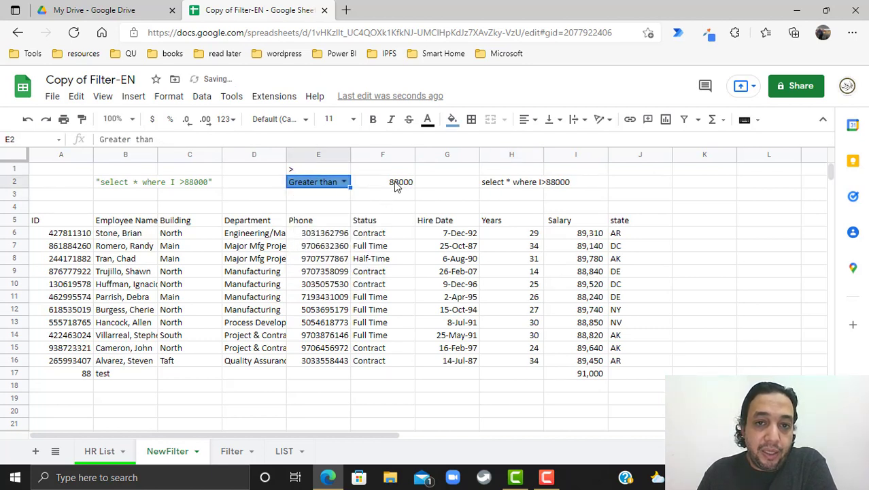
pyautogui.moveTo(416, 196)
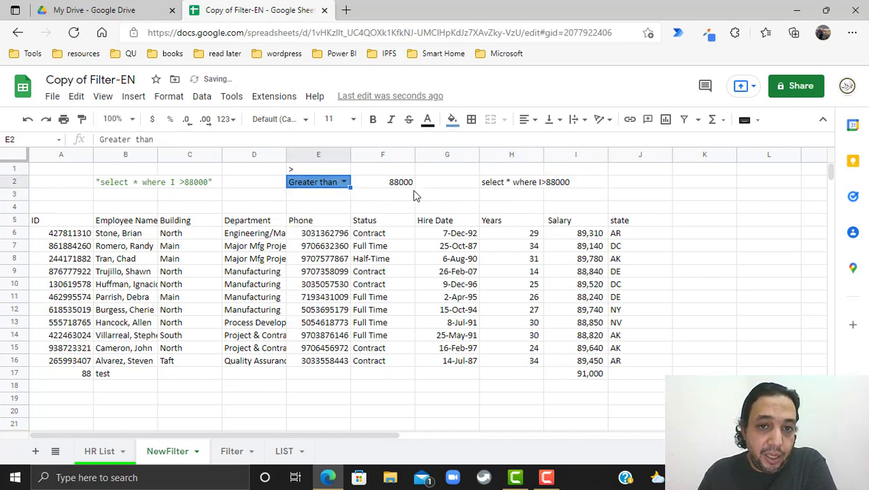
# Edit the A5 QUERY formula and switch the E2 comparison to not equal
pyautogui.click(511, 182)
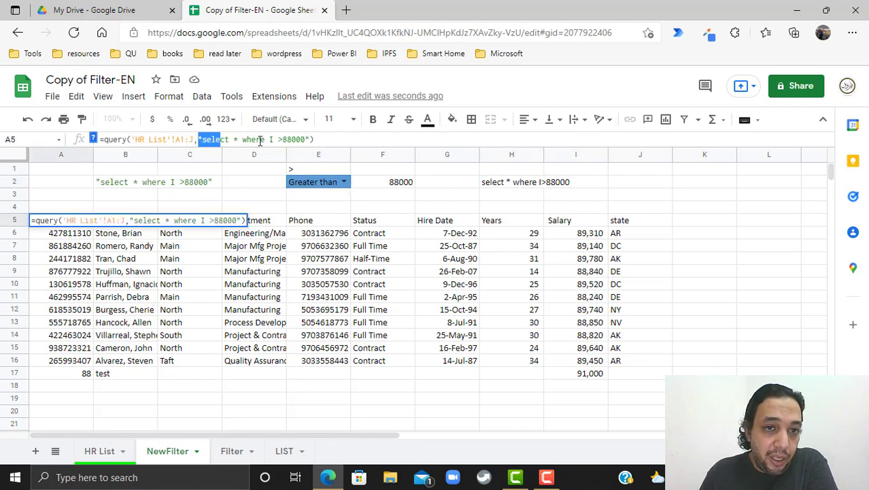
pyautogui.press('Delete')
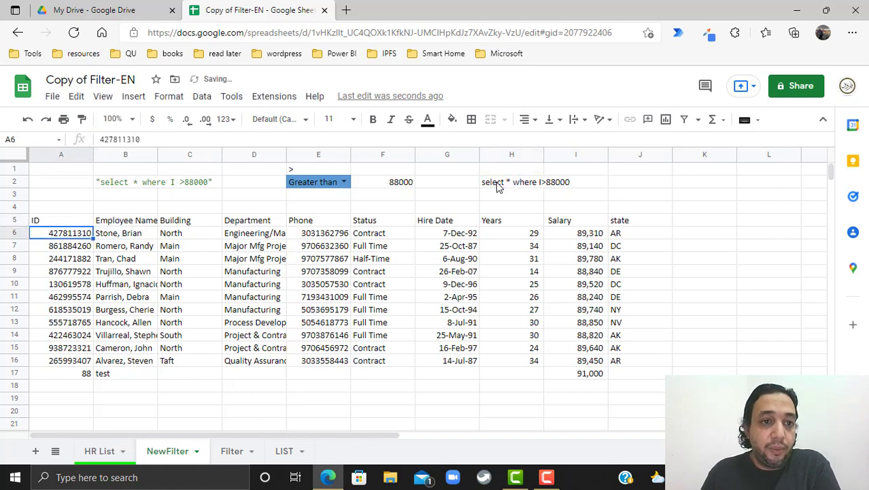
pyautogui.click(343, 182)
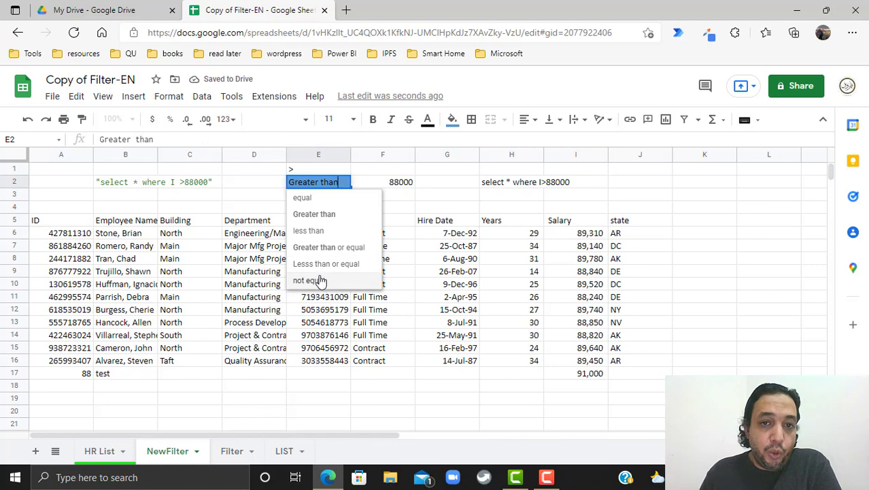
pyautogui.click(309, 280)
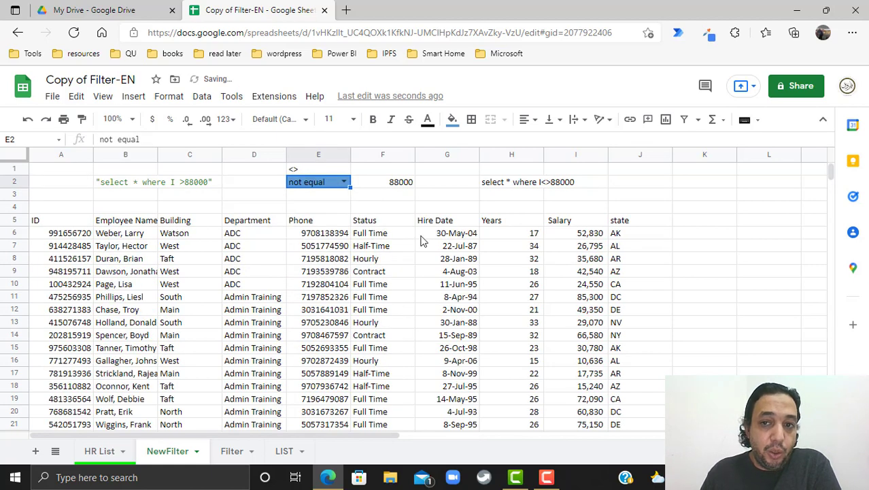
# Set the F2 threshold value to 90000 and select the B2 query note
pyautogui.click(344, 182)
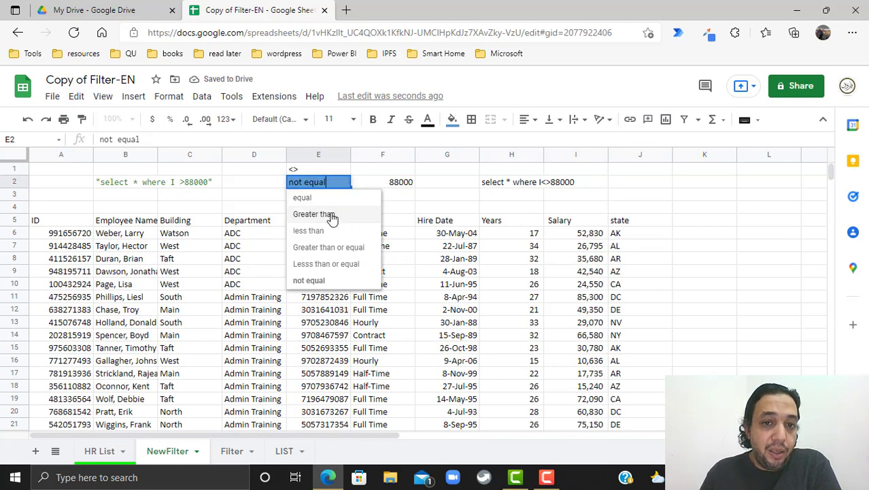
pyautogui.click(320, 214)
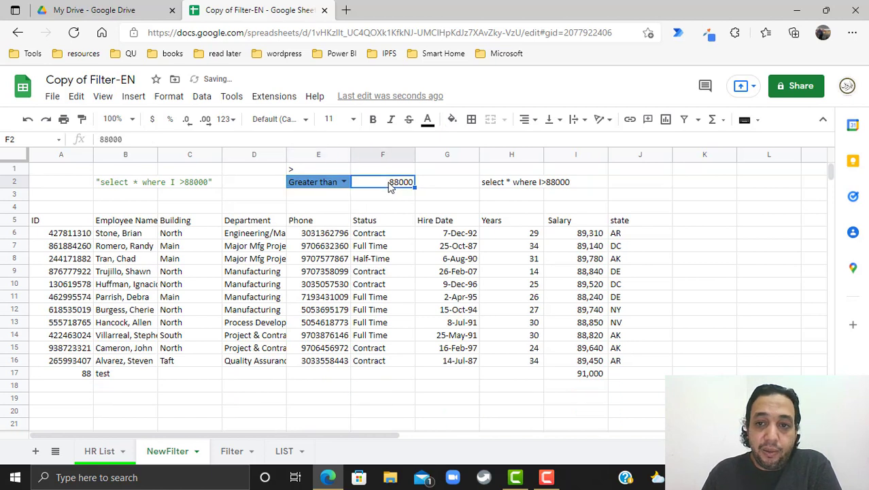
pyautogui.write('90')
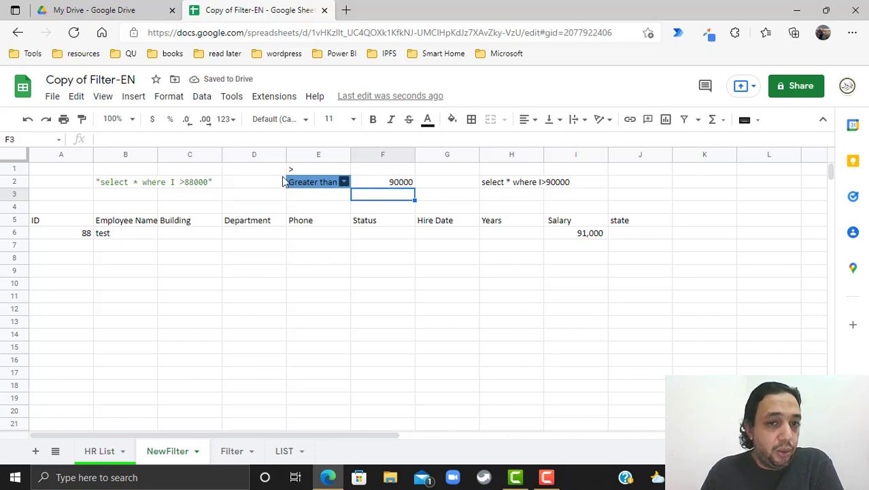
pyautogui.click(125, 182)
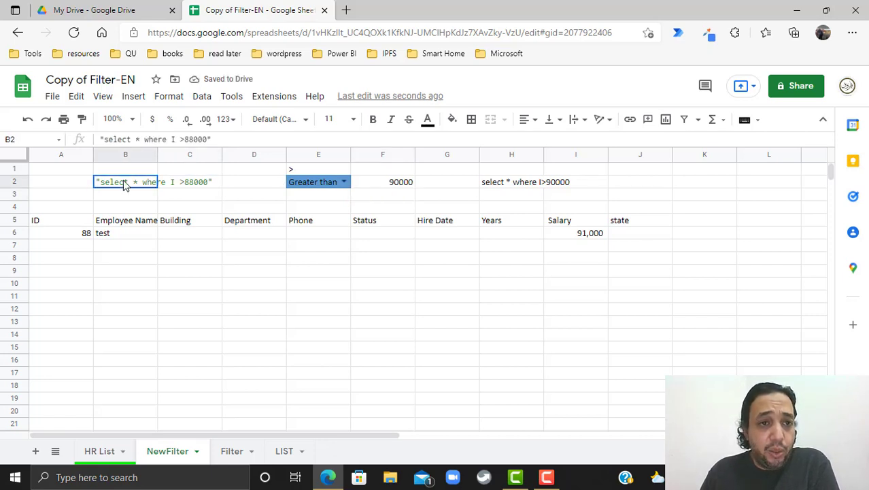
# Delete the E2:F2 comparison and value, then select E1 showing #N/A
pyautogui.press('Delete')
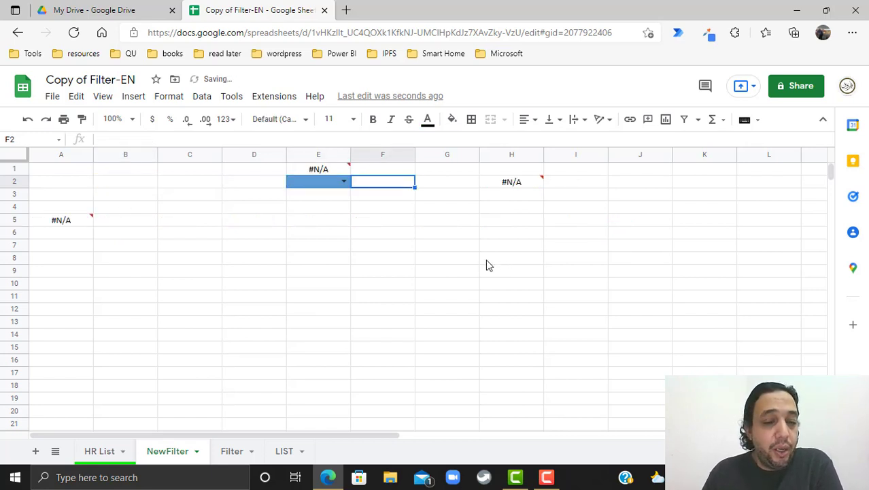
pyautogui.click(318, 181)
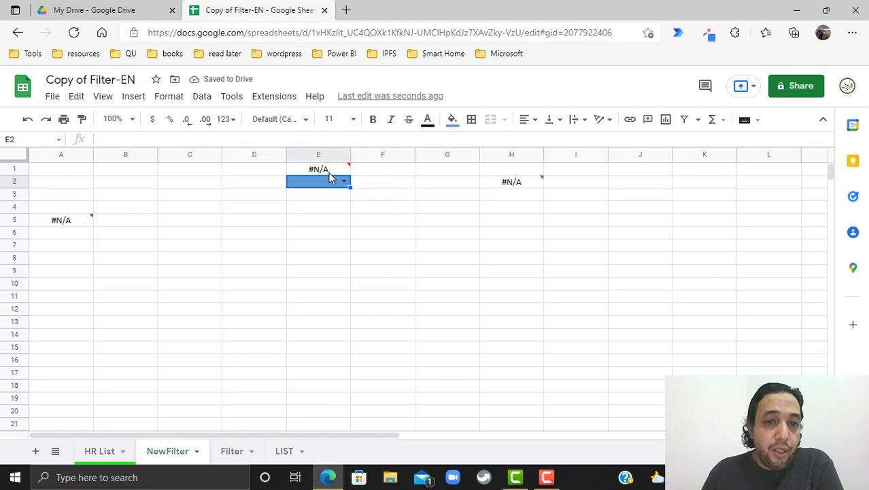
pyautogui.click(319, 169)
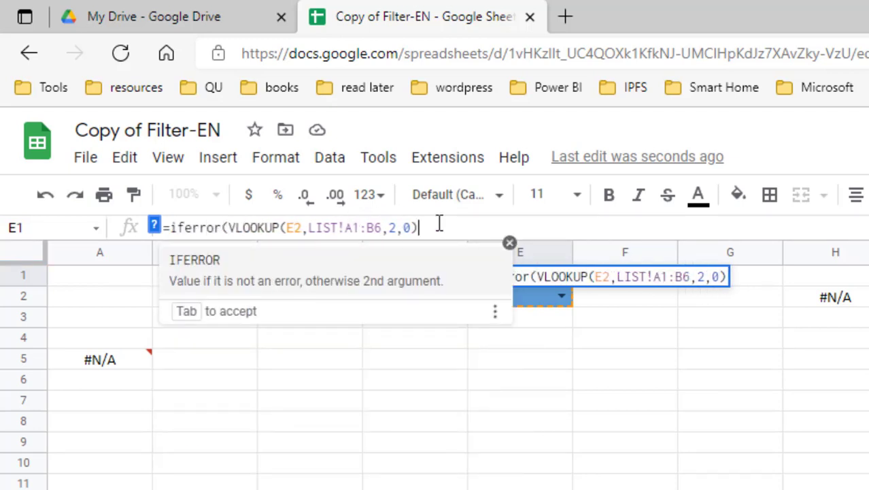
# Change E1 to =IFERROR(VLOOKUP(E2,LIST!A1:B6,2,0),"all")
pyautogui.write(',')
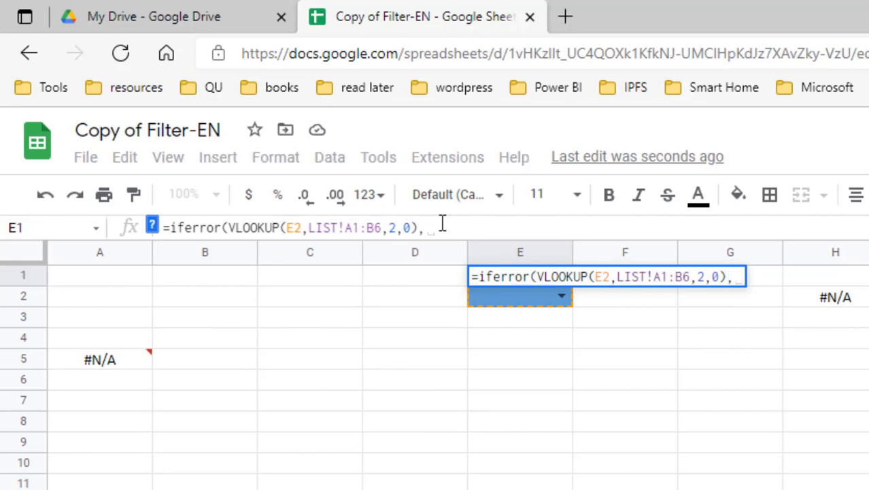
pyautogui.write('"all')
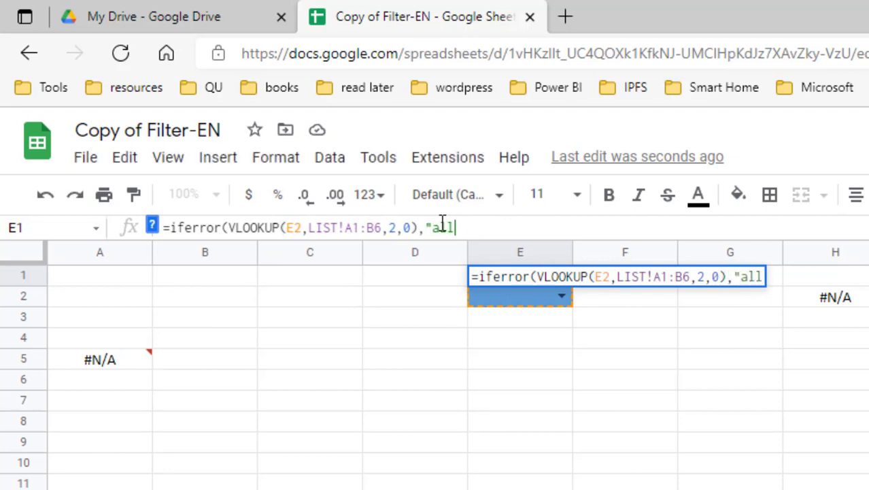
pyautogui.press('Enter')
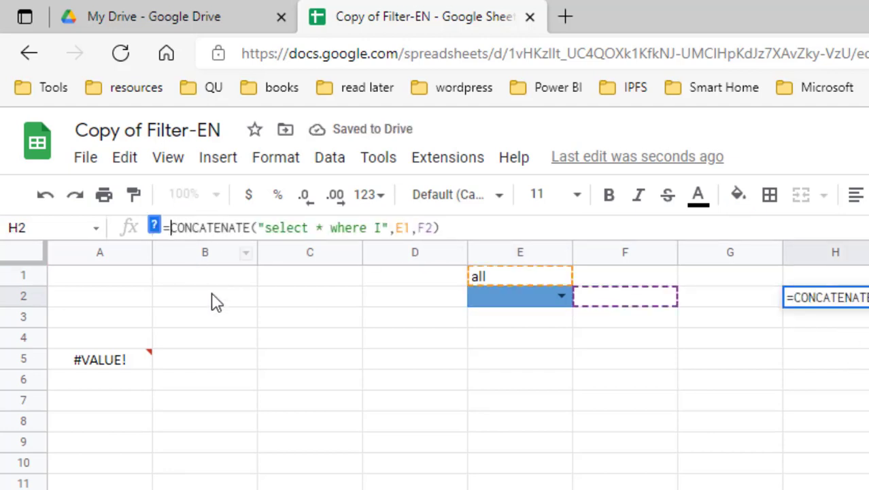
# Wrap H2's query formula in IF so E1 = "all" yields "select *"
pyautogui.write('if(E1="all')
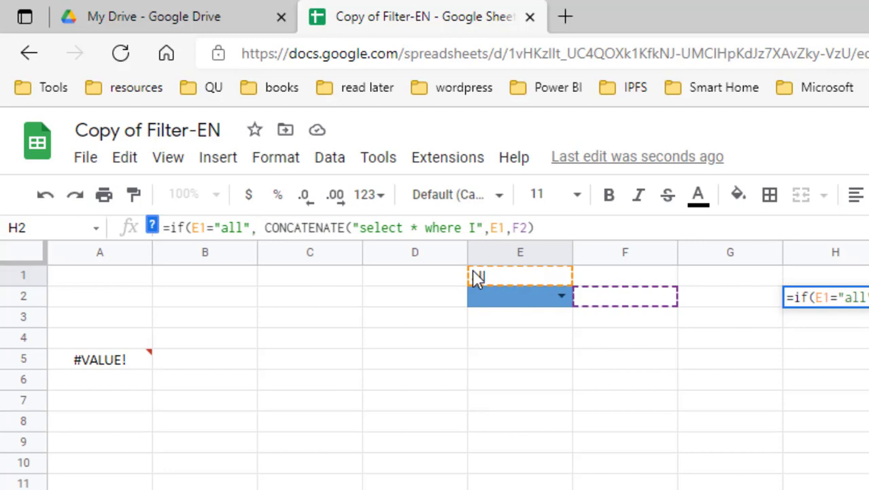
pyautogui.write(',"select*')
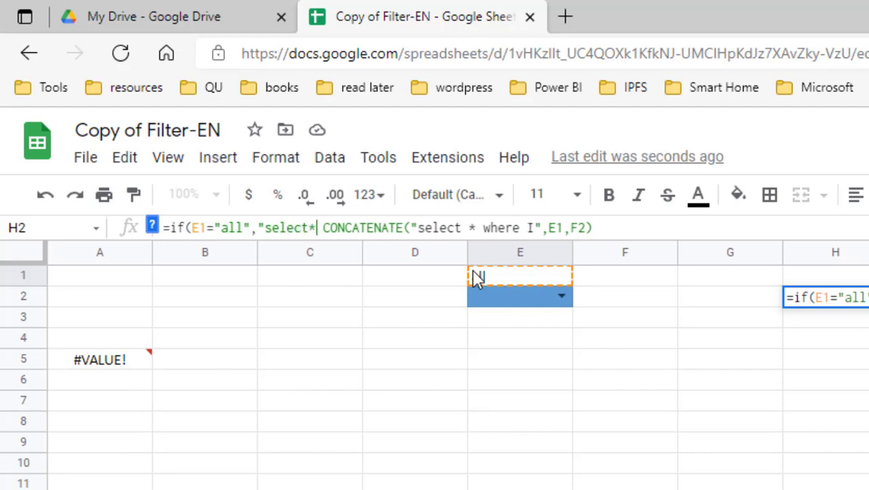
pyautogui.press('Backspace')
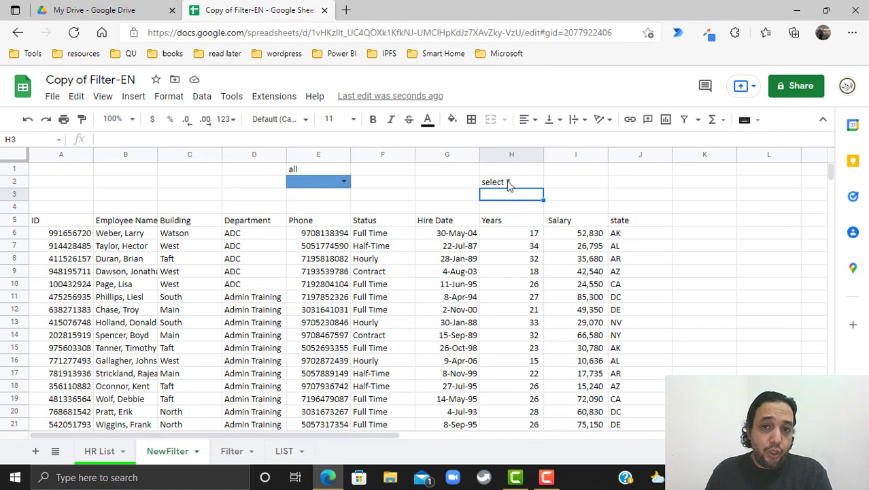
# Choose "less than" as the E2 condition and select the empty F2 value cell
pyautogui.click(318, 180)
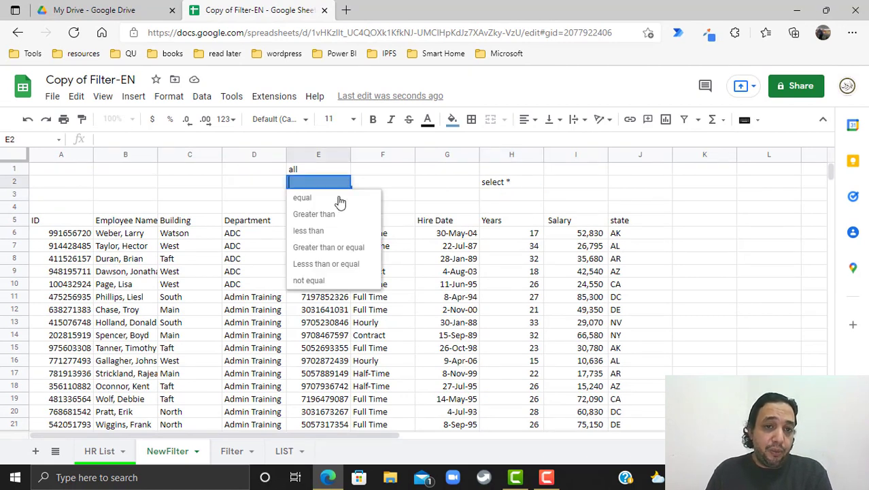
pyautogui.click(308, 230)
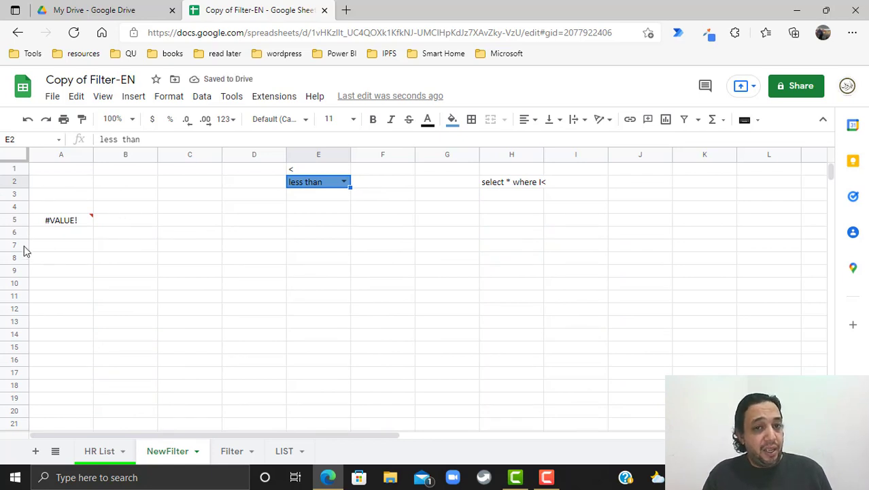
pyautogui.moveTo(546, 185)
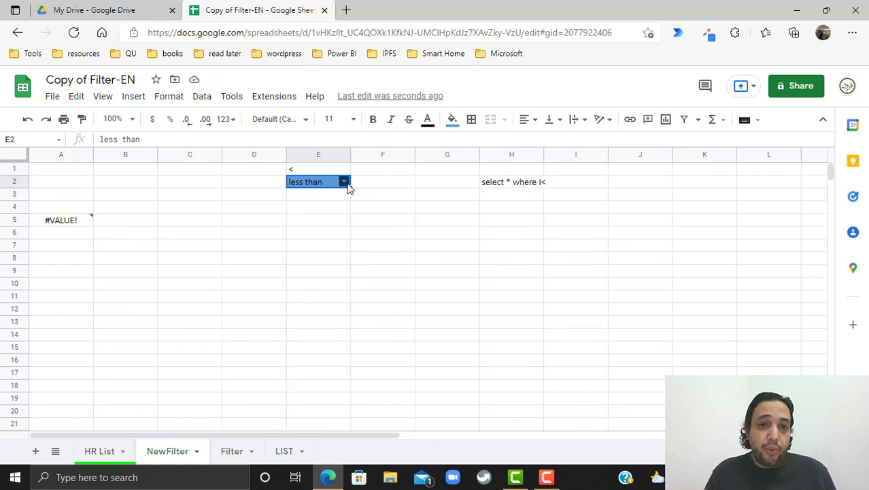
pyautogui.click(383, 181)
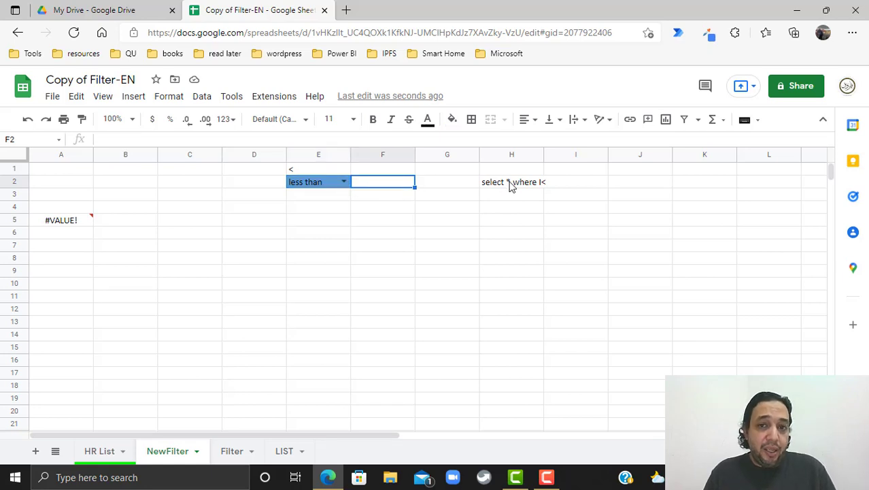
pyautogui.moveTo(503, 189)
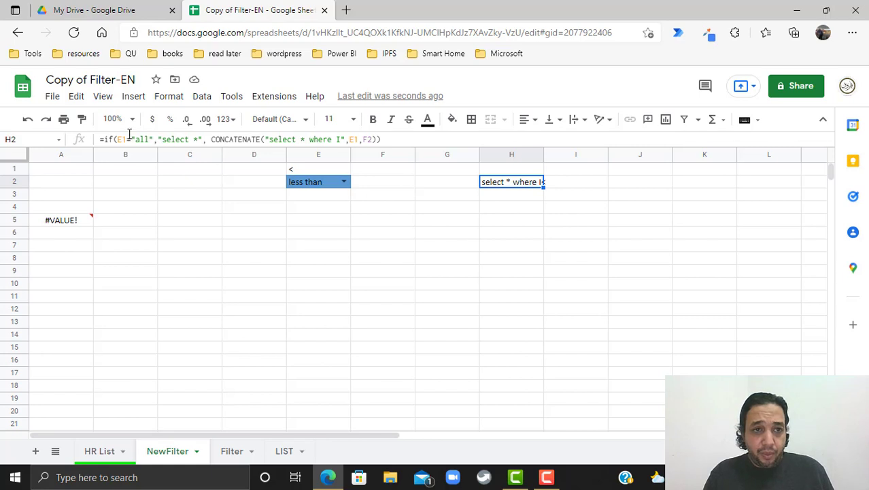
pyautogui.moveTo(245, 130)
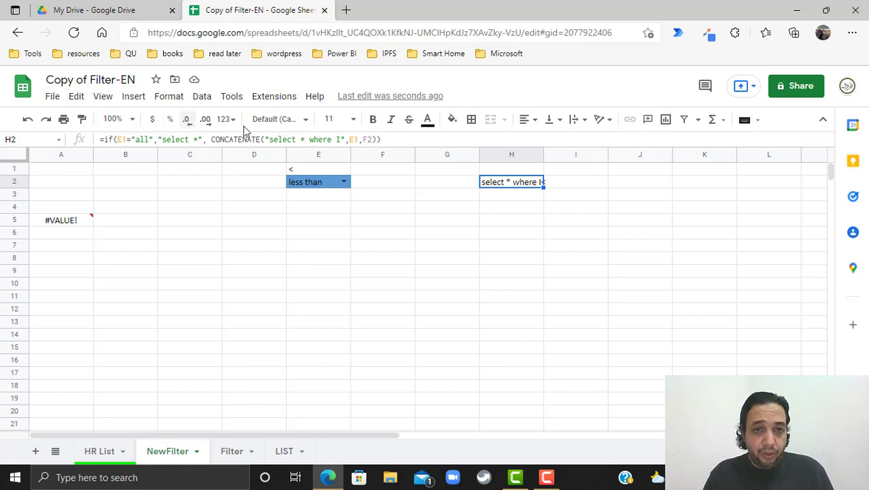
pyautogui.moveTo(369, 157)
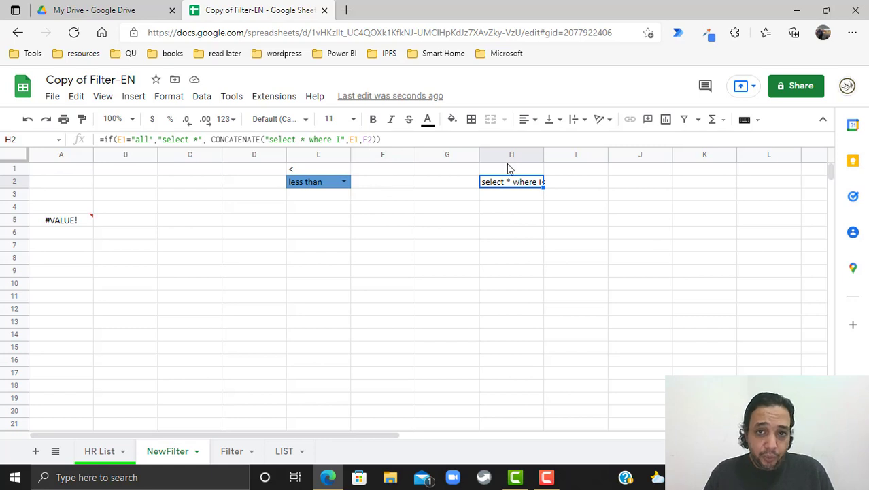
pyautogui.moveTo(386, 178)
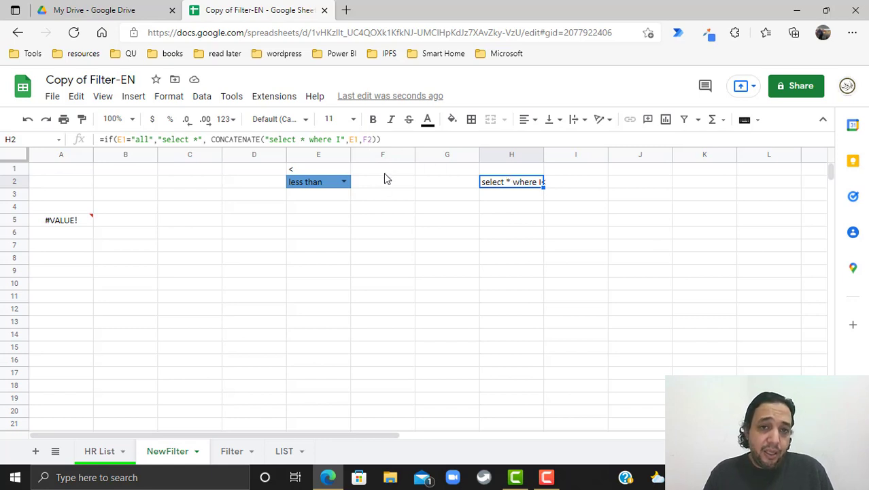
# Enter =IF(ISBLANK(F2),0,F2) in F1 and make H2's query text reference F1
pyautogui.write('=if(isb')
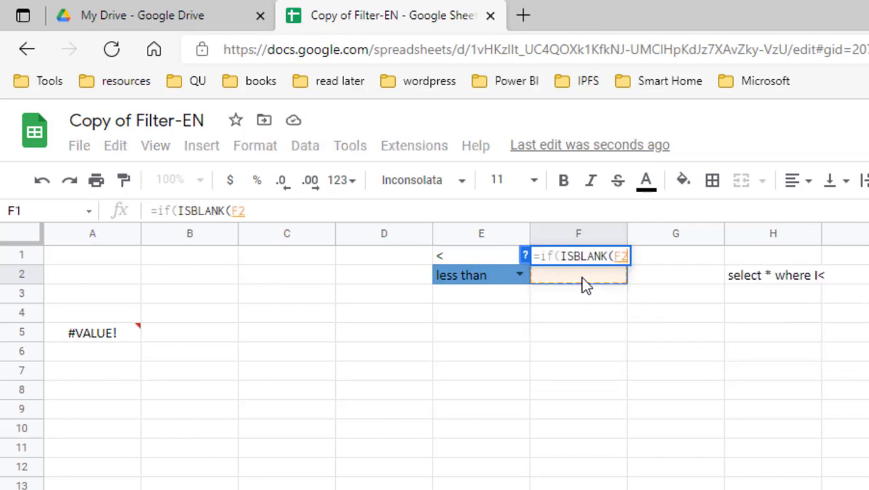
pyautogui.write(')')
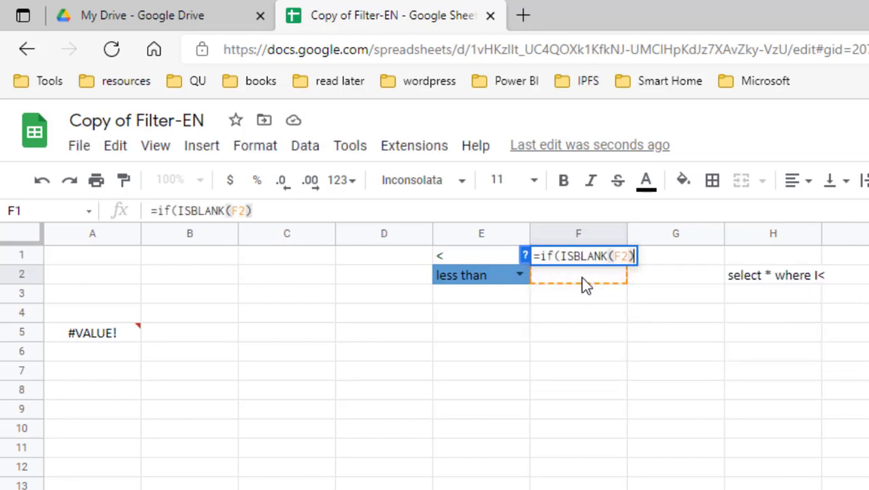
pyautogui.write(',')
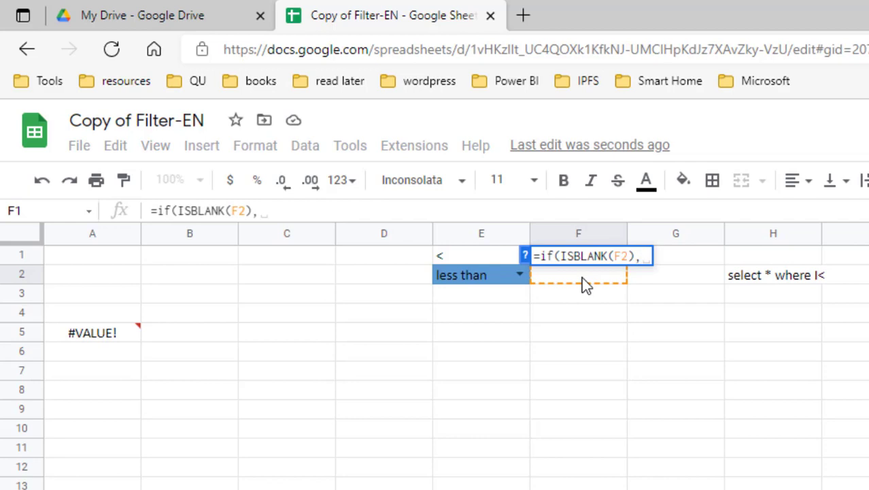
pyautogui.write('0,')
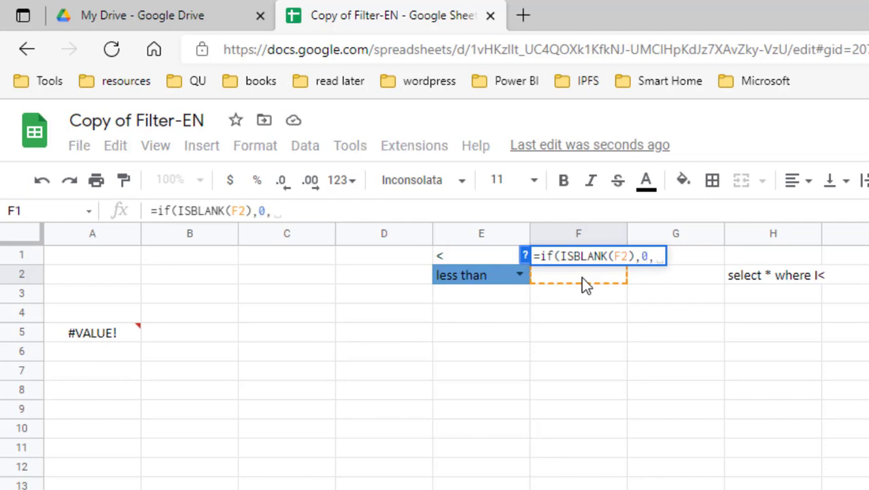
pyautogui.write('F2)')
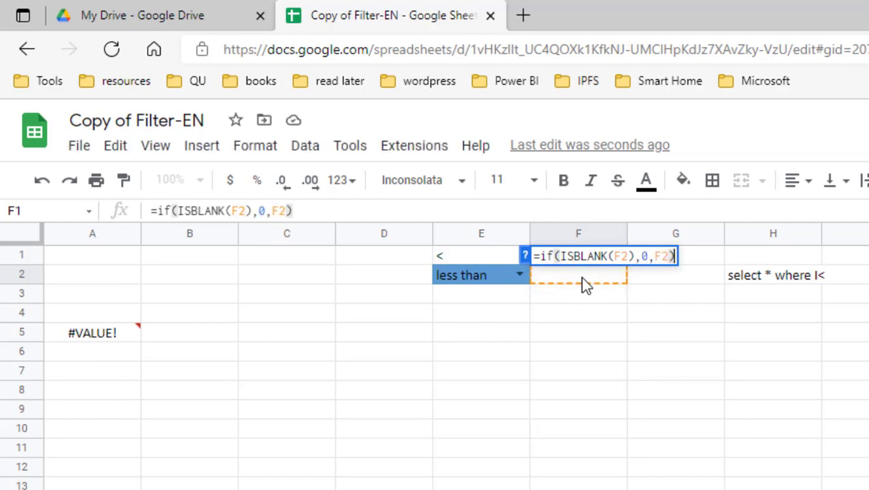
pyautogui.press('Enter')
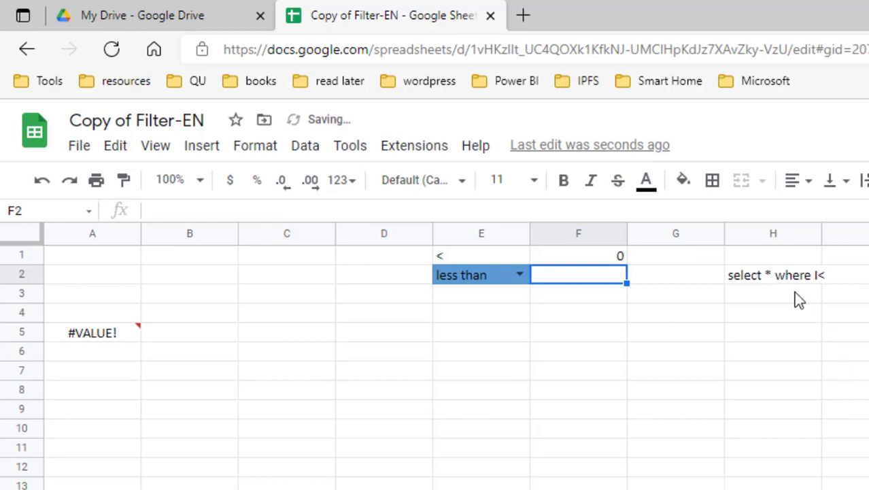
pyautogui.click(770, 275)
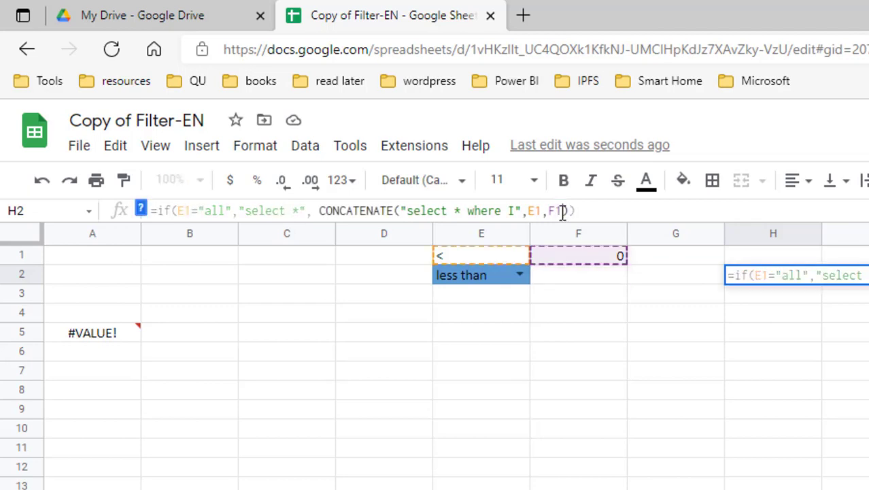
pyautogui.press('Enter')
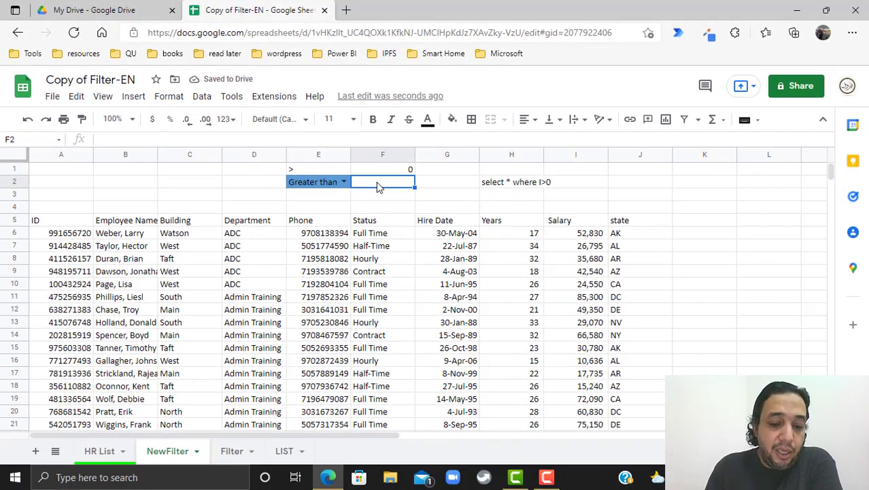
# Enter an 80000 threshold and hide the helper cells by recolouring their text
pyautogui.write('80000')
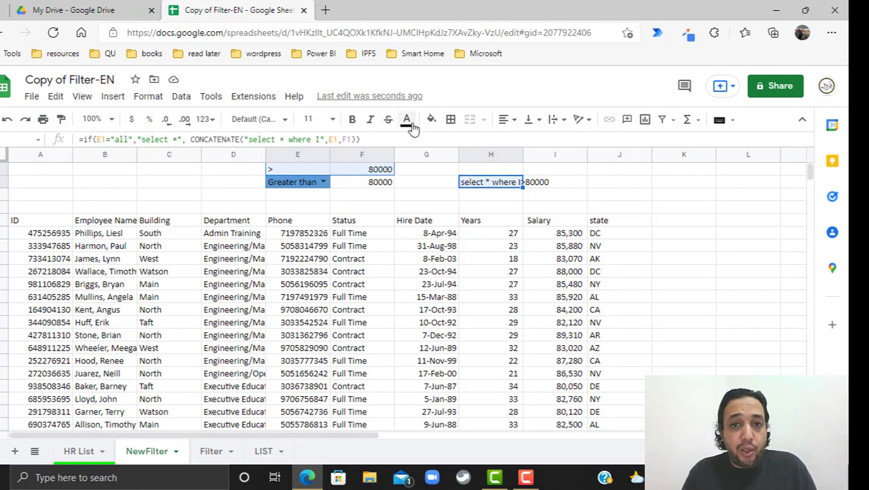
pyautogui.click(407, 119)
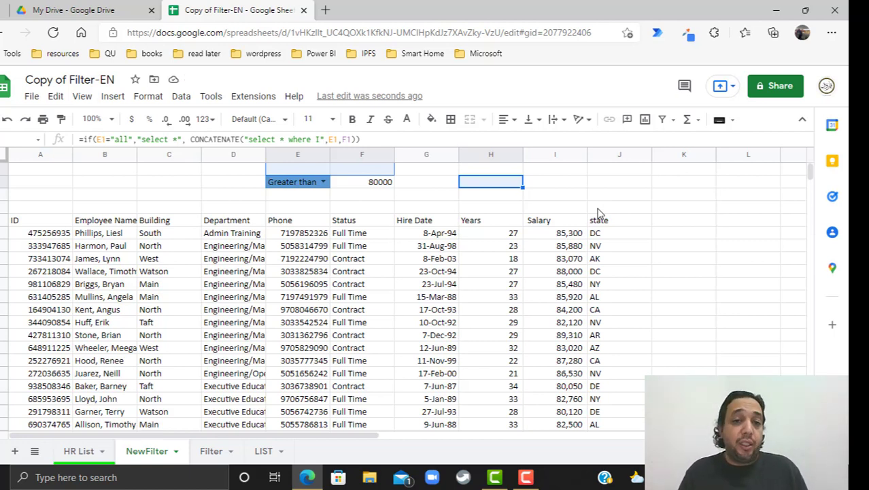
pyautogui.moveTo(801, 208)
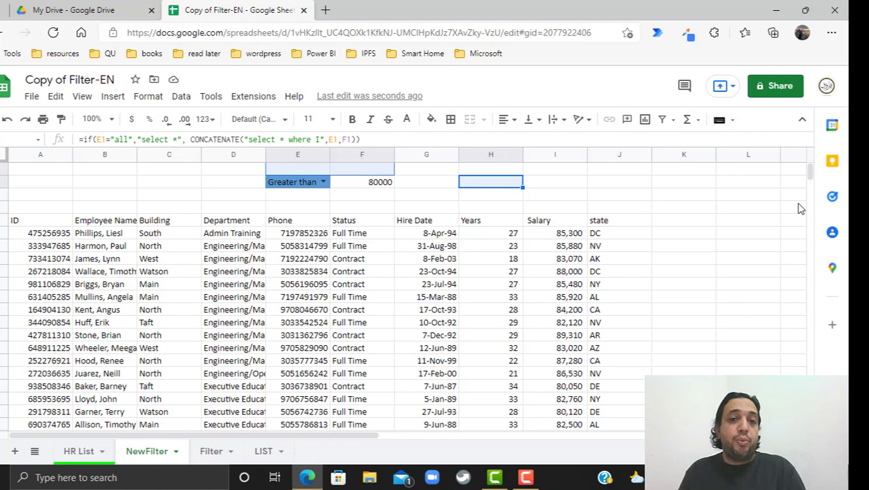
pyautogui.moveTo(474, 205)
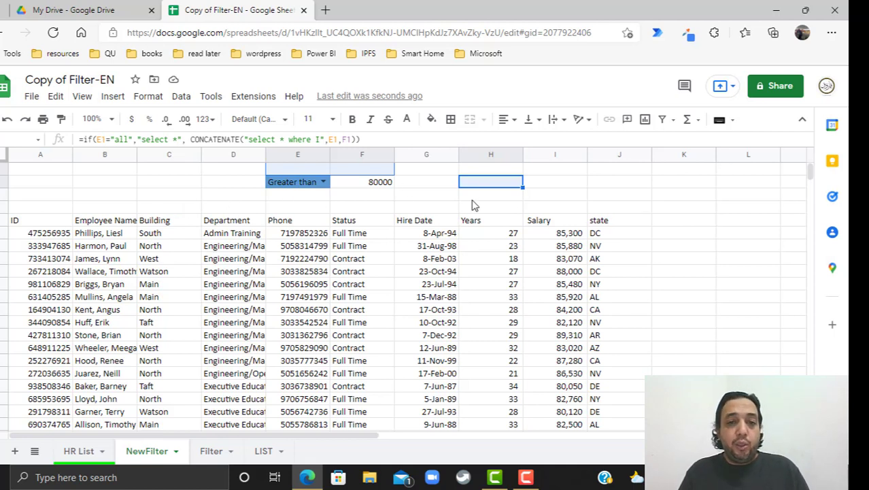
pyautogui.click(233, 195)
pyautogui.write('=')
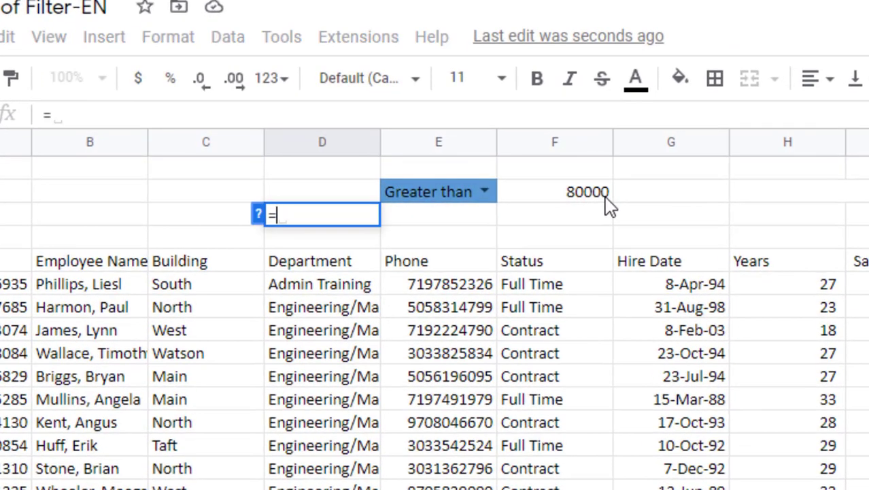
# Enter =COUNTA(A:A) in D3 to count filtered staff, showing 73
pyautogui.write('counta(')
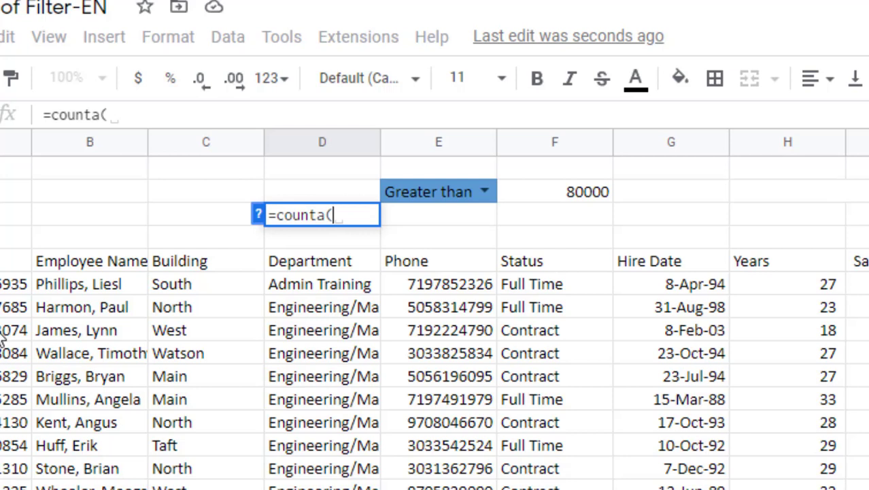
pyautogui.write('a:a')
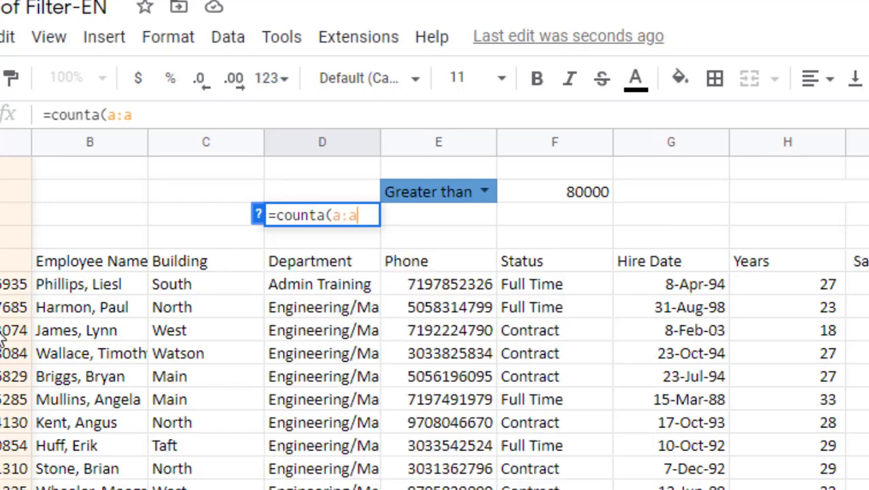
pyautogui.press('Enter')
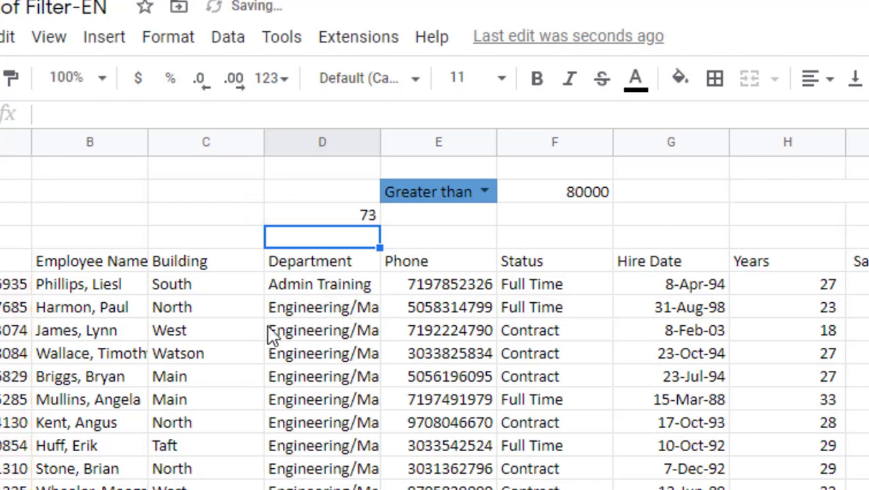
# Label the count "according to selection" and begin the "and sum of salaries" label
pyautogui.click(206, 213)
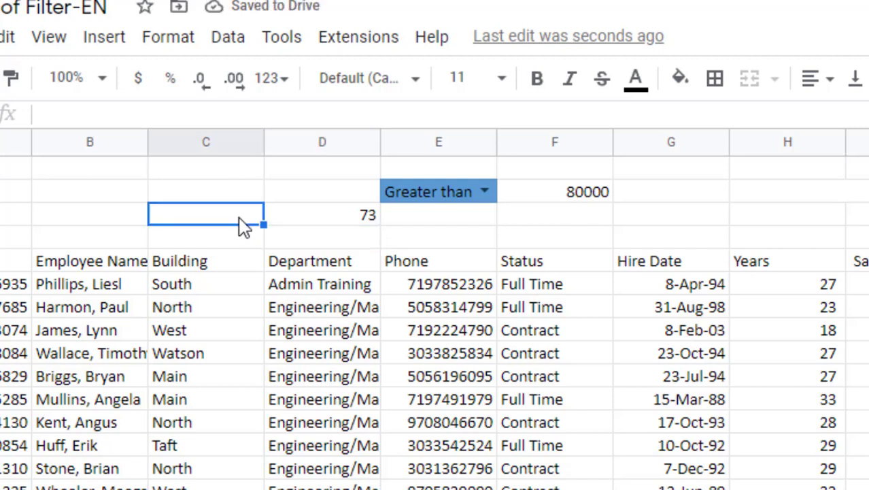
pyautogui.write('accro')
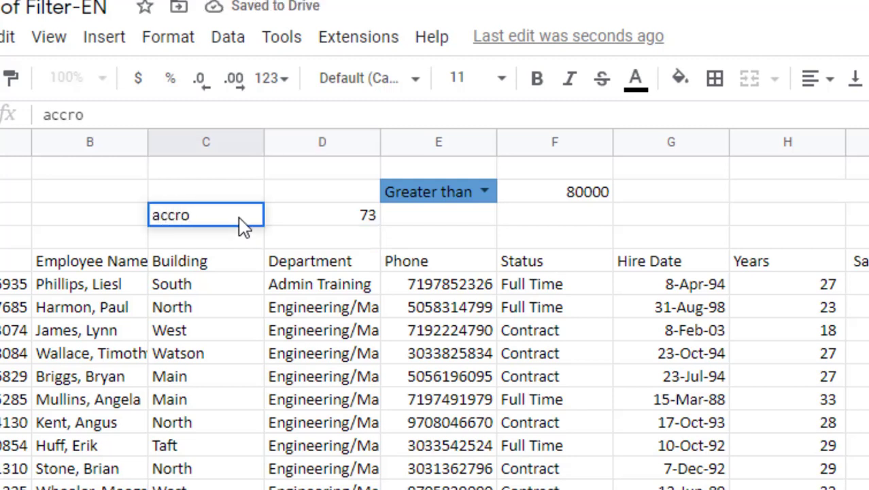
pyautogui.write('rding to')
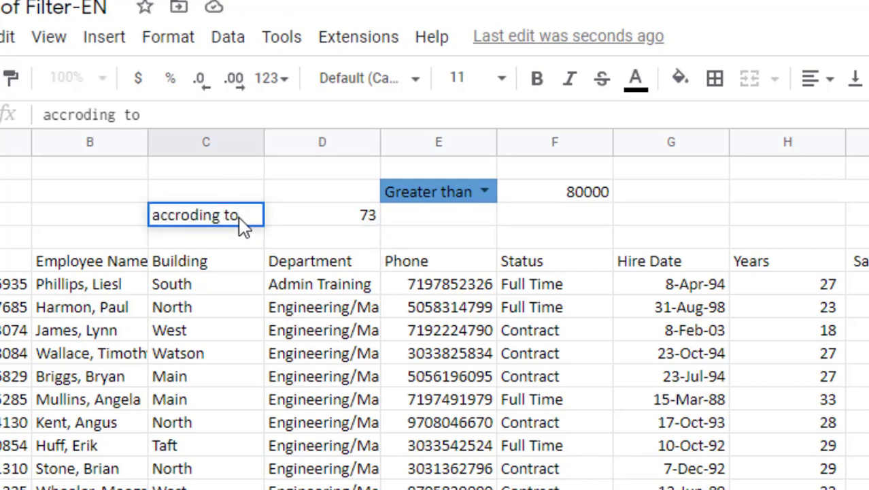
pyautogui.write('selection')
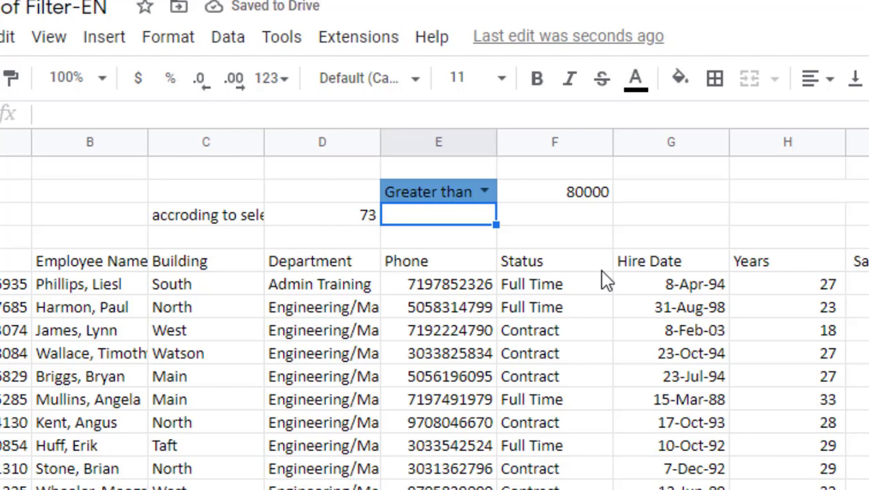
pyautogui.write('and sum of salaries')
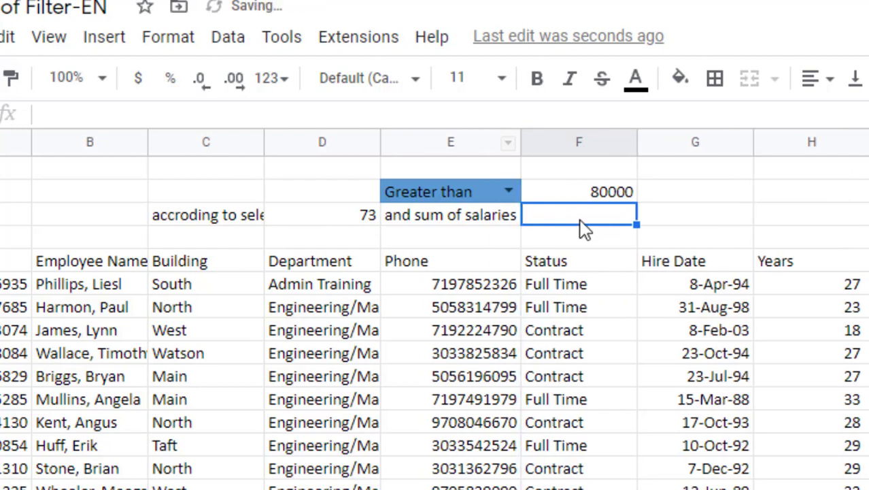
# Enter =SUM(I:I) in F3 and clear the condition so totals cover all staff
pyautogui.write('=sum')
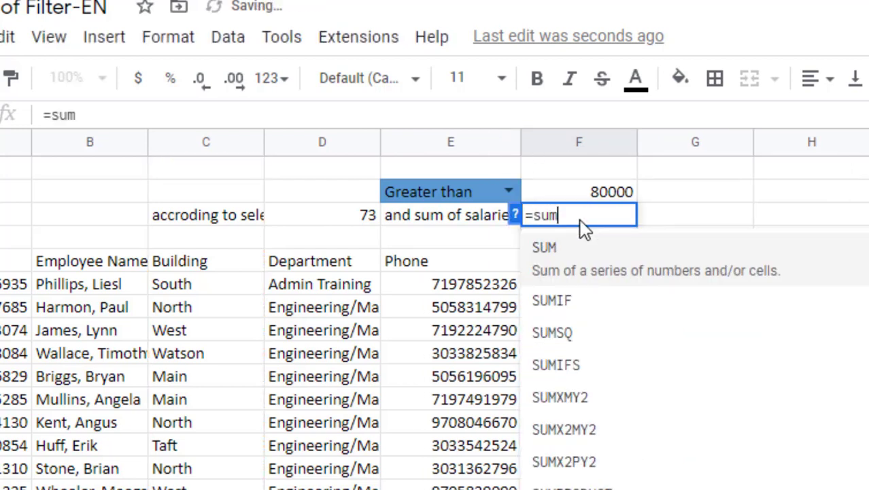
pyautogui.write('(')
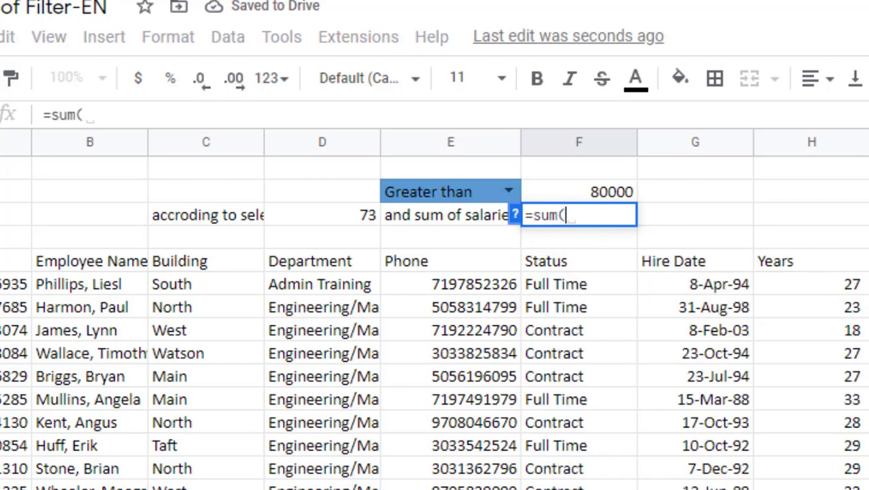
pyautogui.write('i')
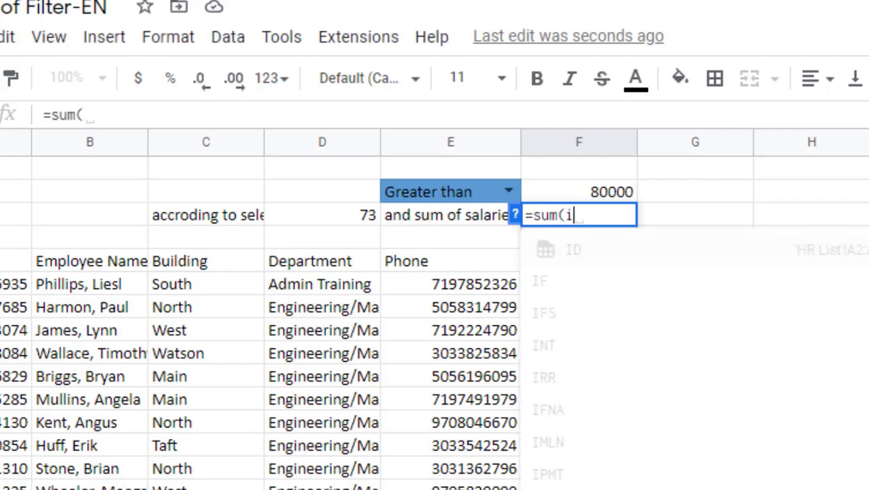
pyautogui.write(':i)')
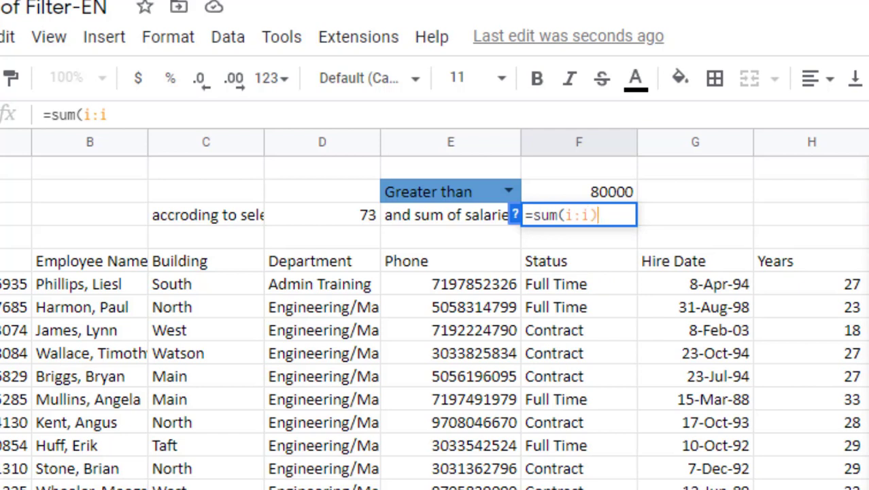
pyautogui.press('Enter')
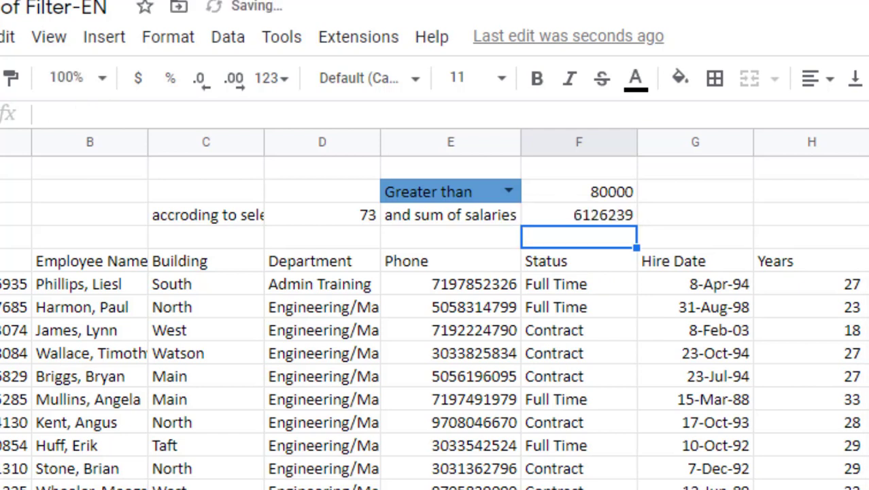
pyautogui.click(450, 191)
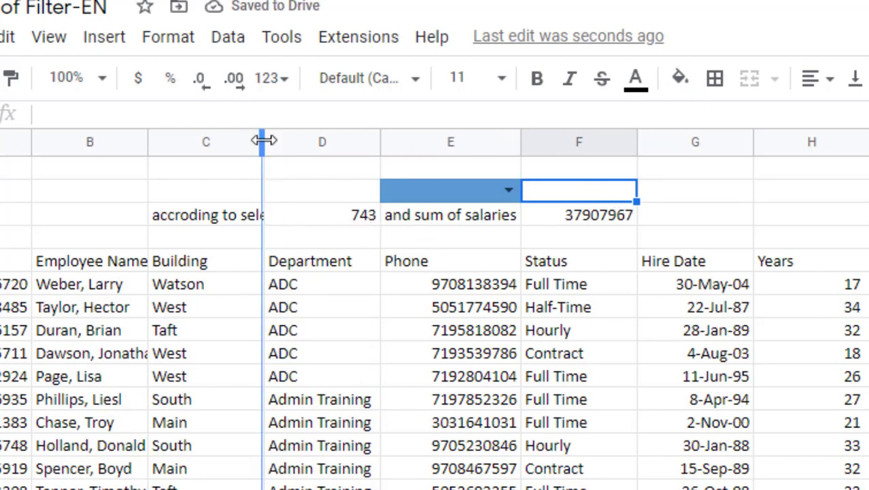
# Widen column C for the label and re-enter the D3 count, now 742
pyautogui.moveTo(263, 140); pyautogui.dragTo(311, 140)
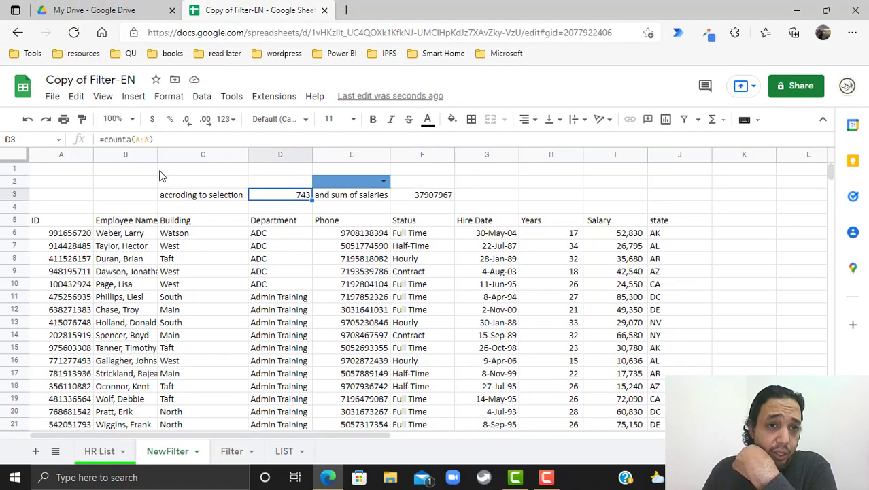
pyautogui.doubleClick(280, 195)
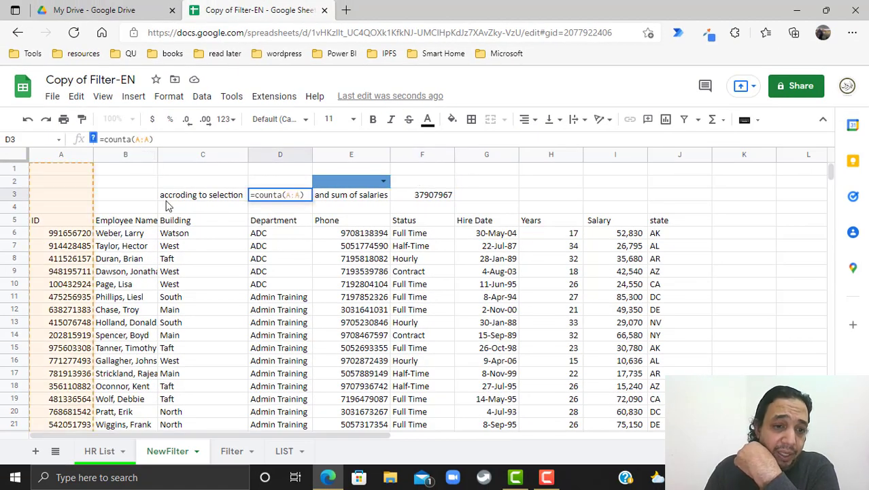
pyautogui.press('Enter')
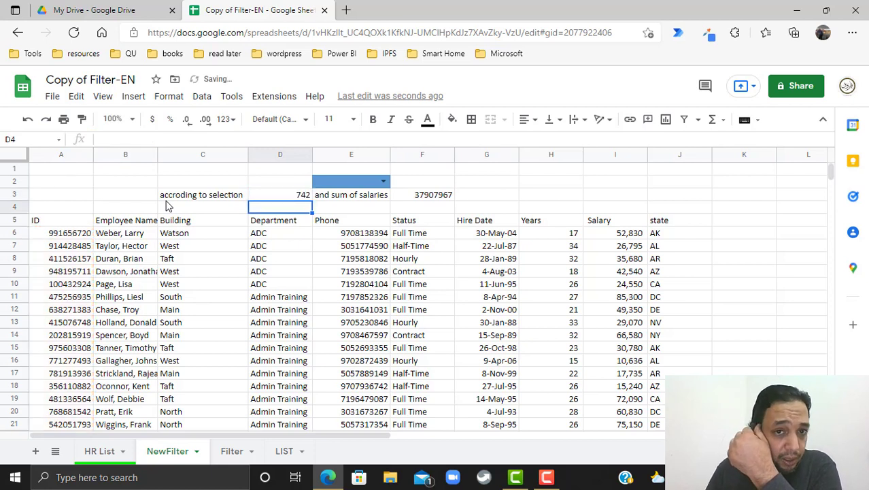
pyautogui.click(421, 195)
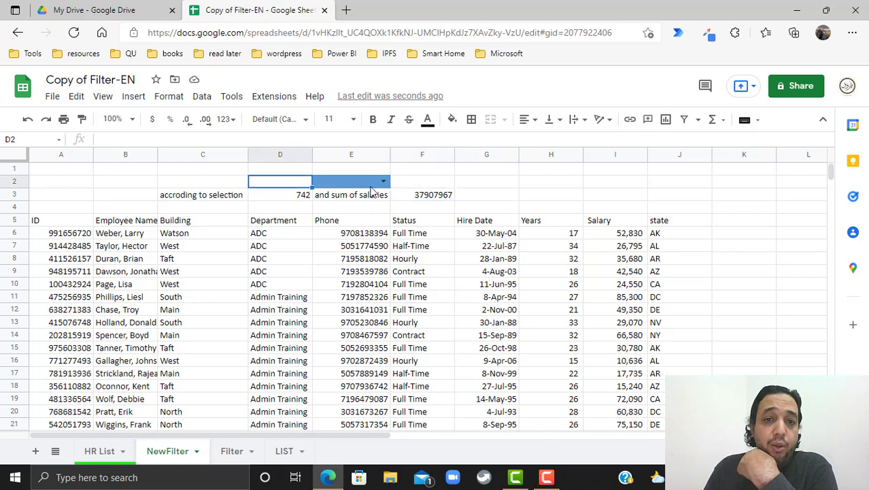
# Set the condition to "greater than or equal" with a 77000 threshold, listing 102 staff
pyautogui.click(382, 181)
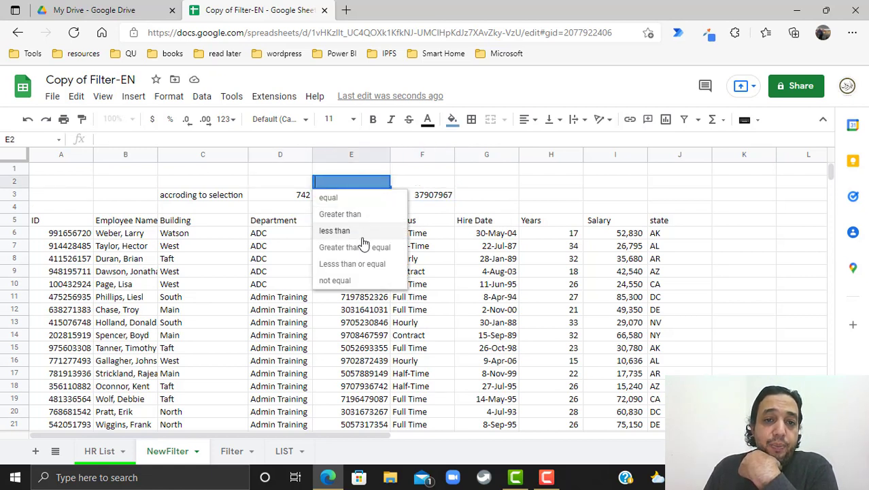
pyautogui.moveTo(363, 249)
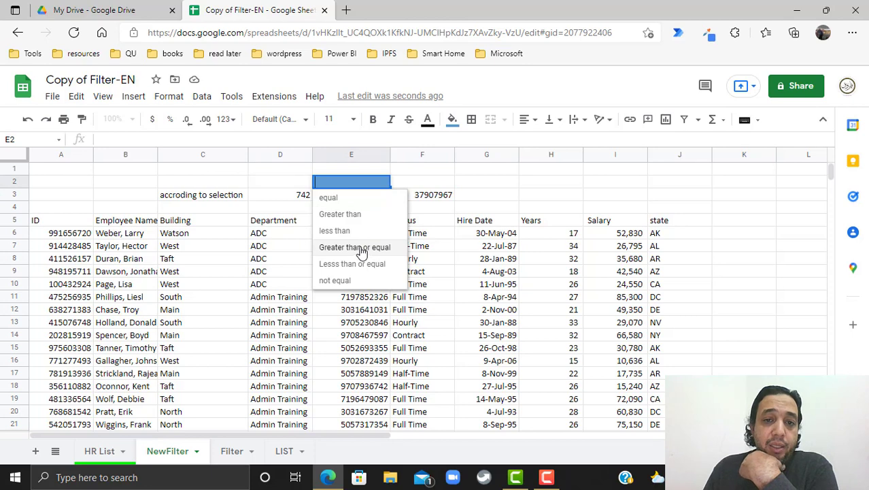
pyautogui.click(353, 247)
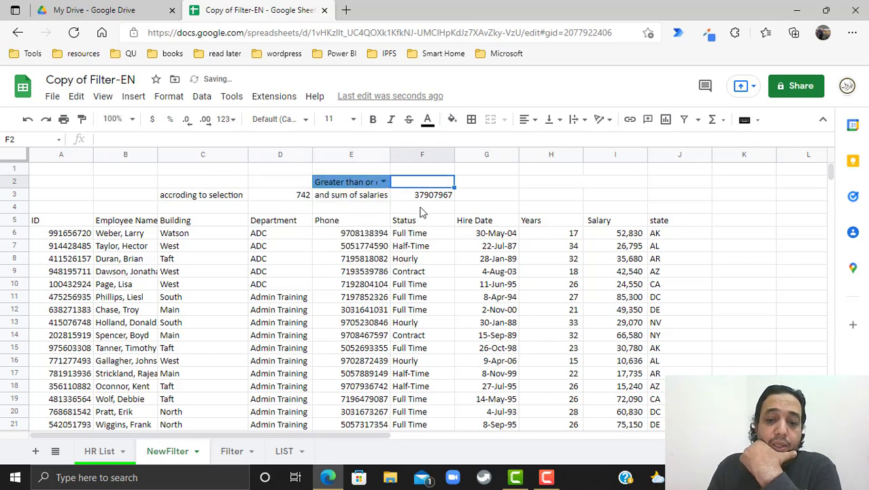
pyautogui.write('77000')
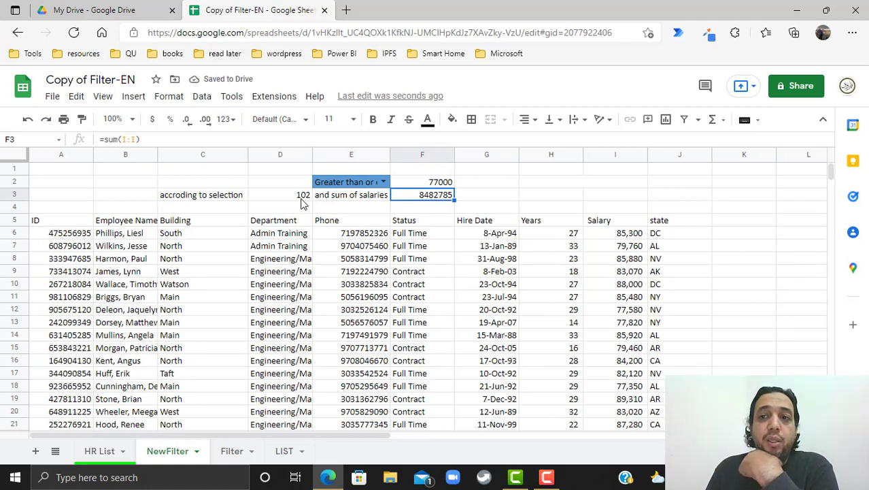
pyautogui.moveTo(466, 290)
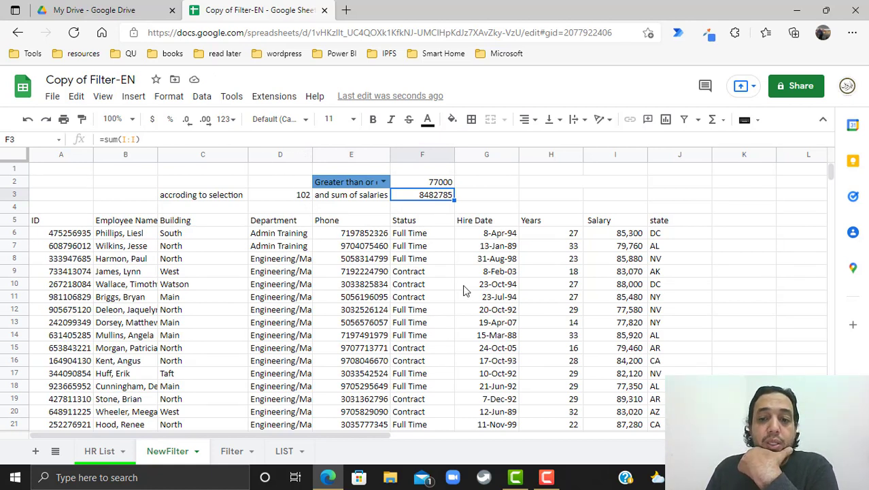
pyautogui.moveTo(575, 457)
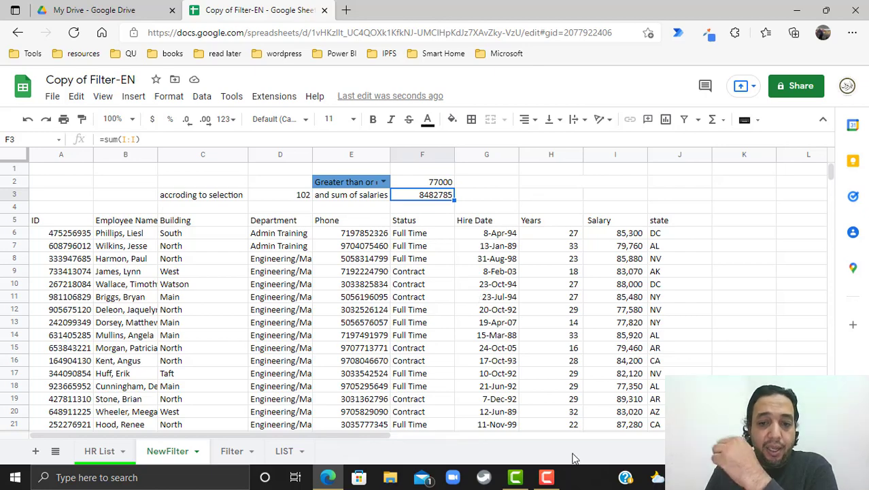